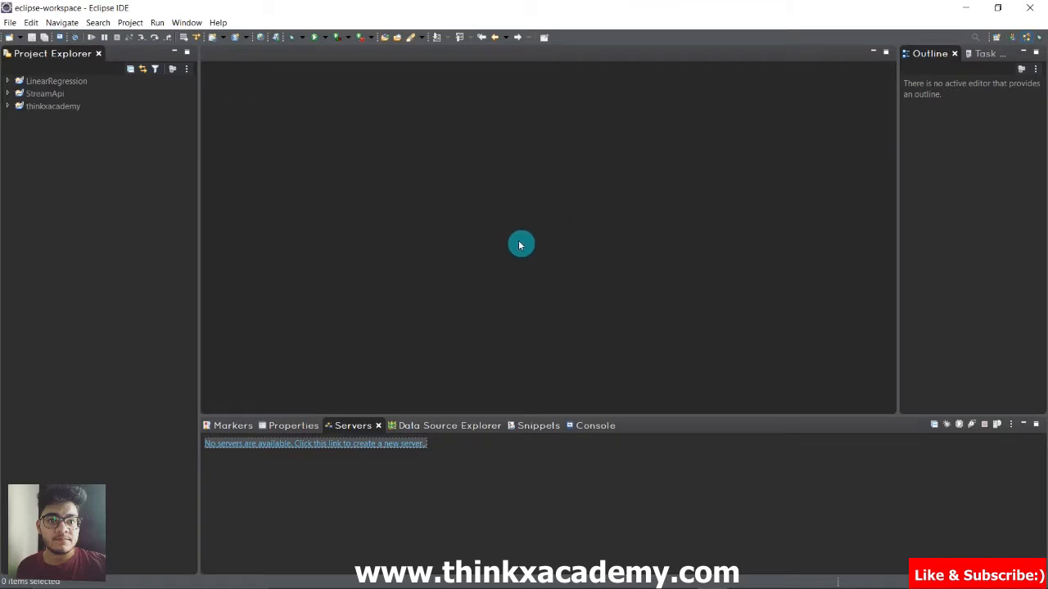
pyautogui.moveTo(482, 197)
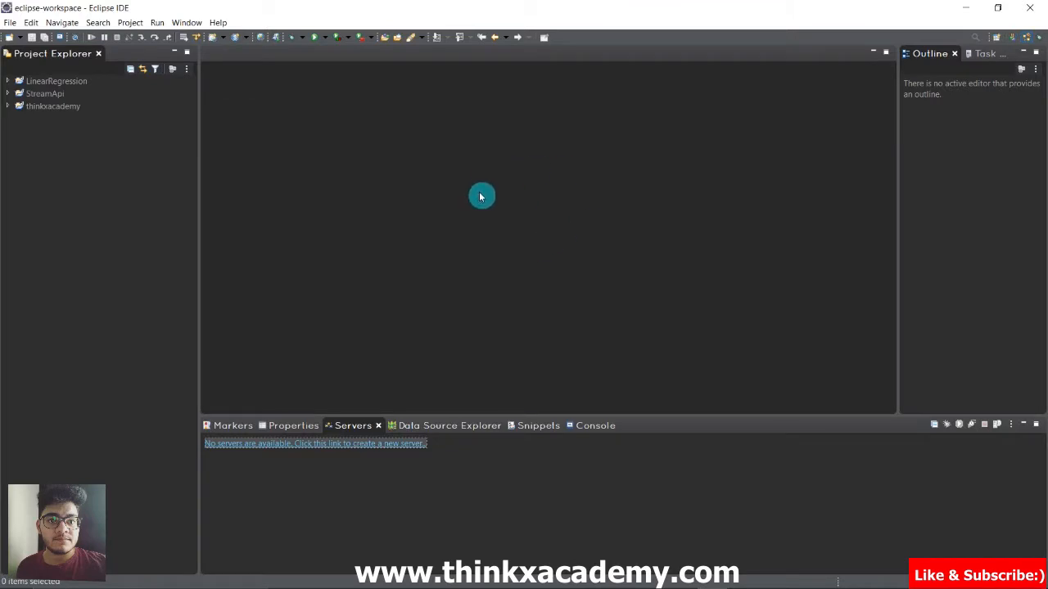
pyautogui.moveTo(497, 137)
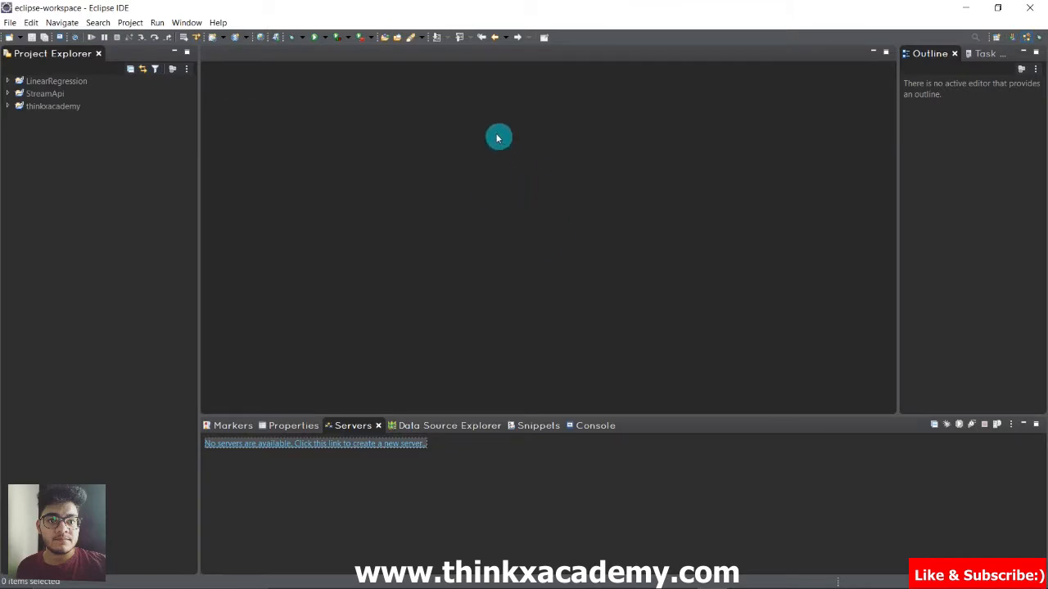
pyautogui.moveTo(594, 188)
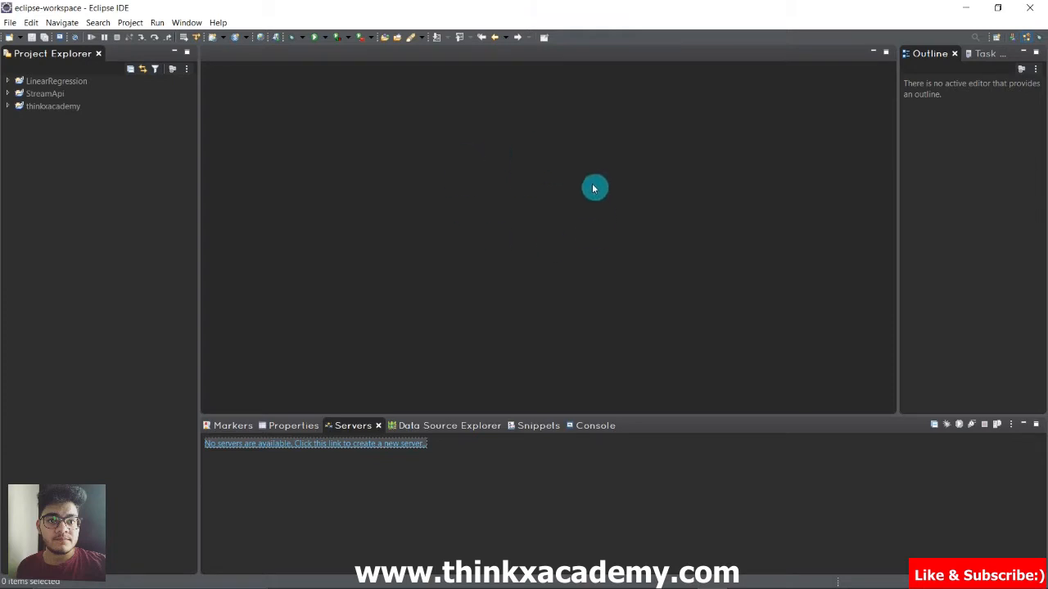
pyautogui.moveTo(542, 203)
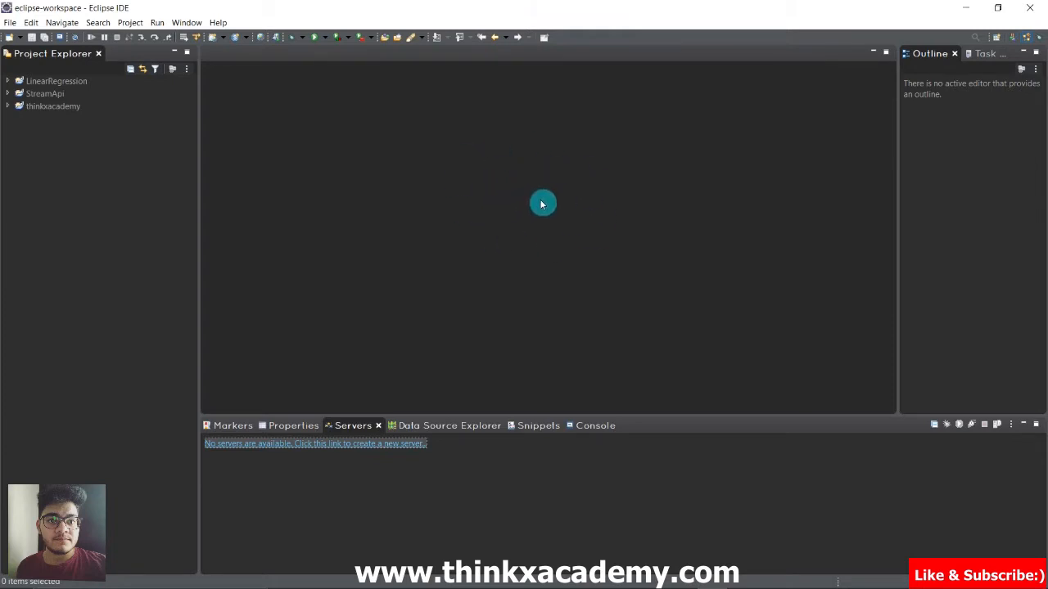
pyautogui.moveTo(563, 157)
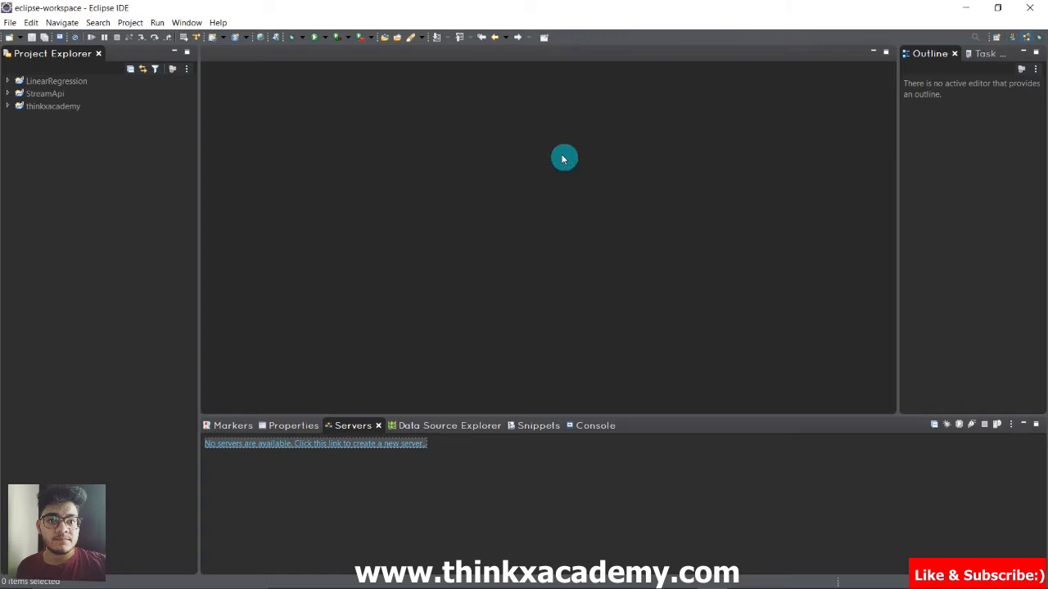
pyautogui.moveTo(478, 275)
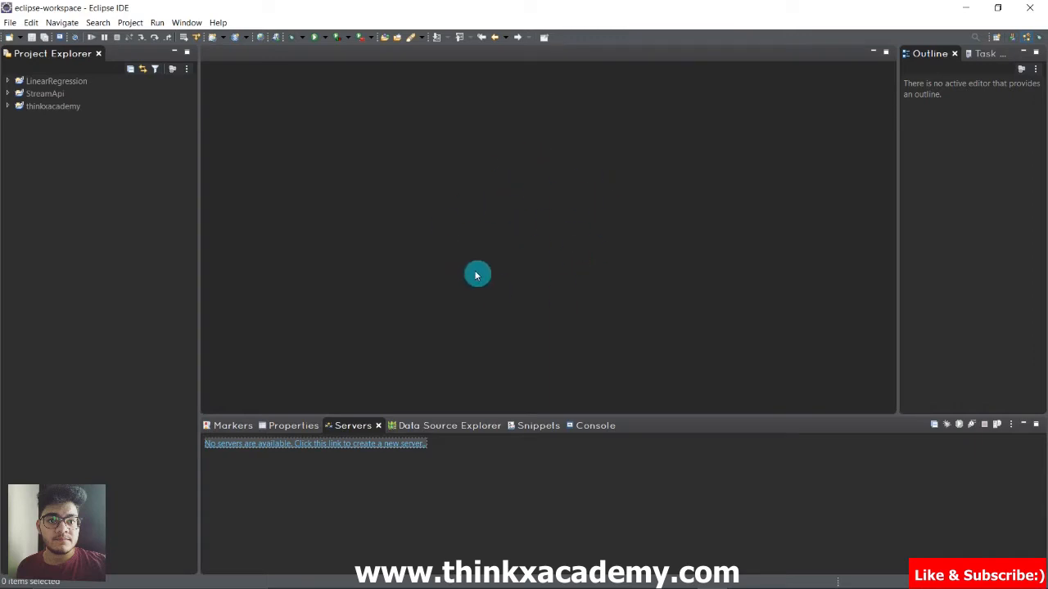
pyautogui.moveTo(524, 200)
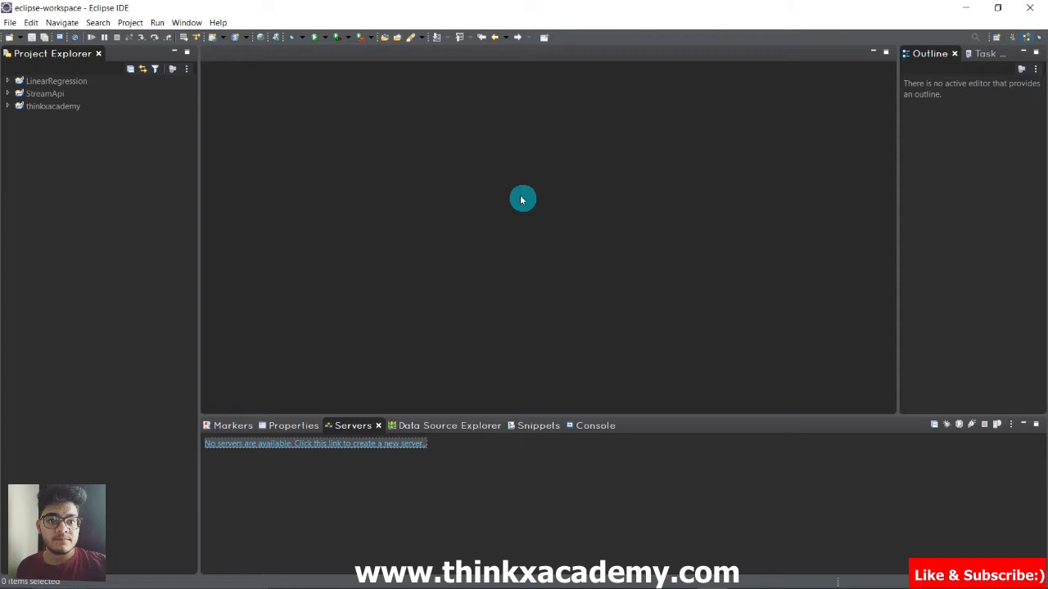
pyautogui.moveTo(537, 193)
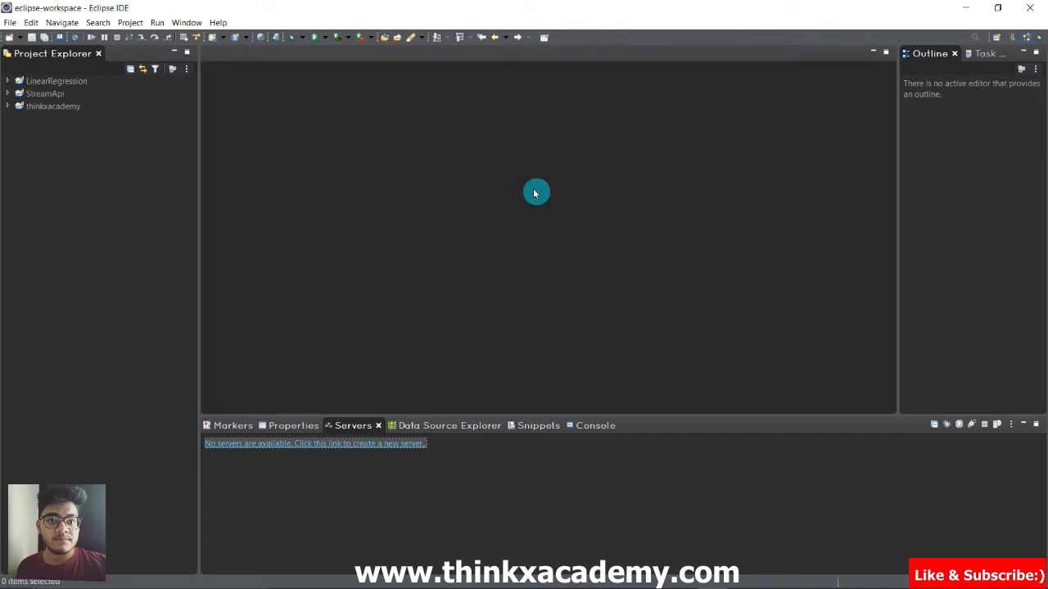
pyautogui.moveTo(510, 199)
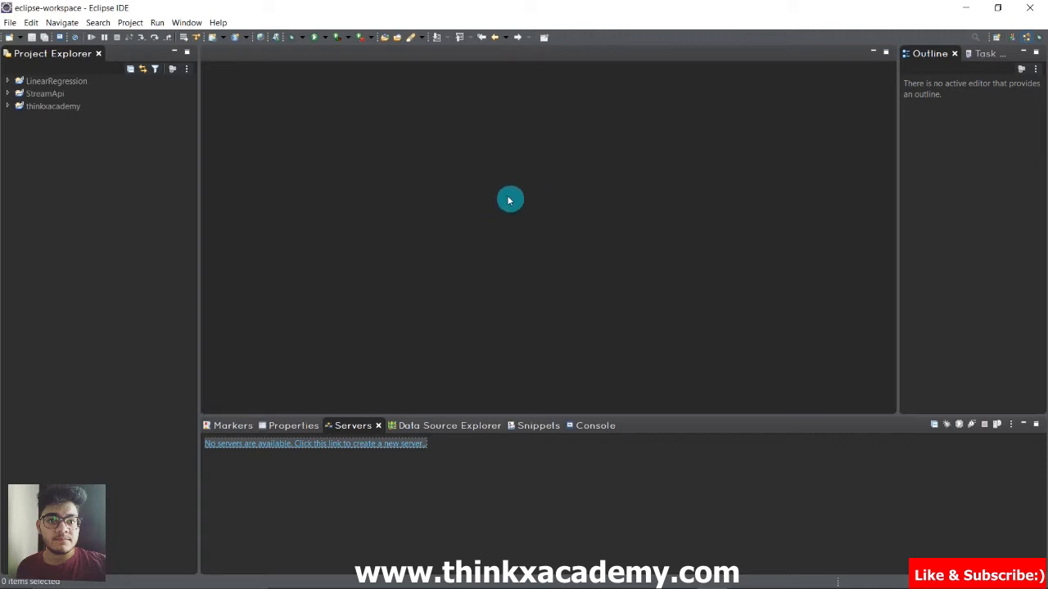
pyautogui.moveTo(648, 203)
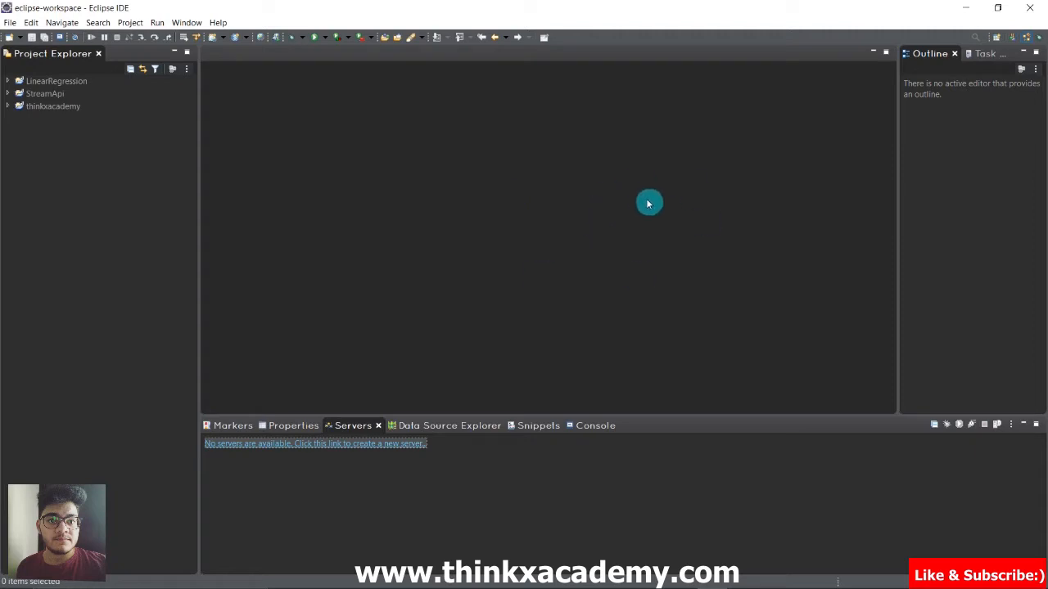
pyautogui.moveTo(396, 367)
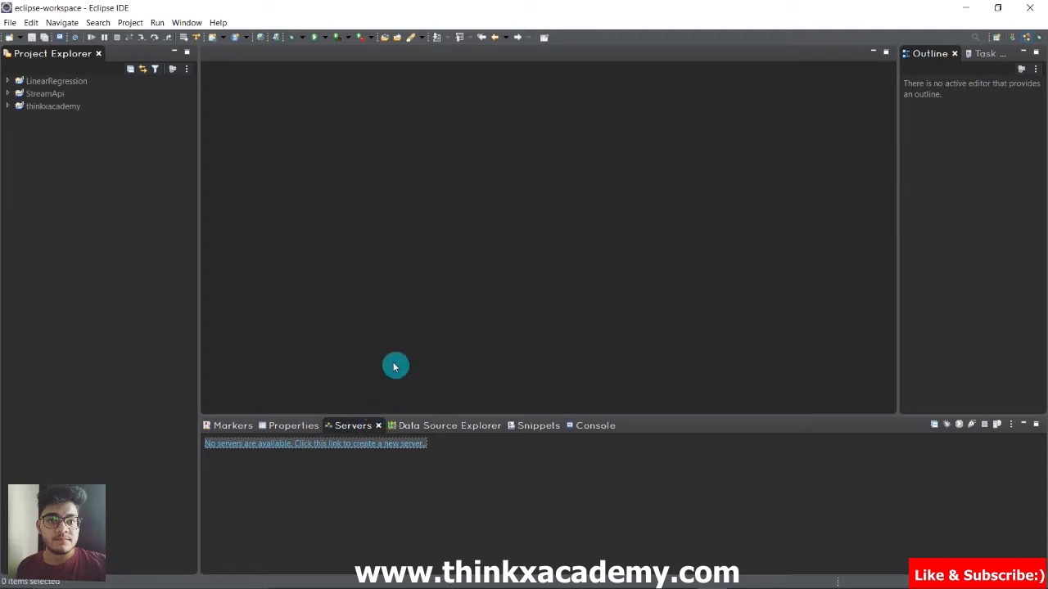
pyautogui.moveTo(403, 334)
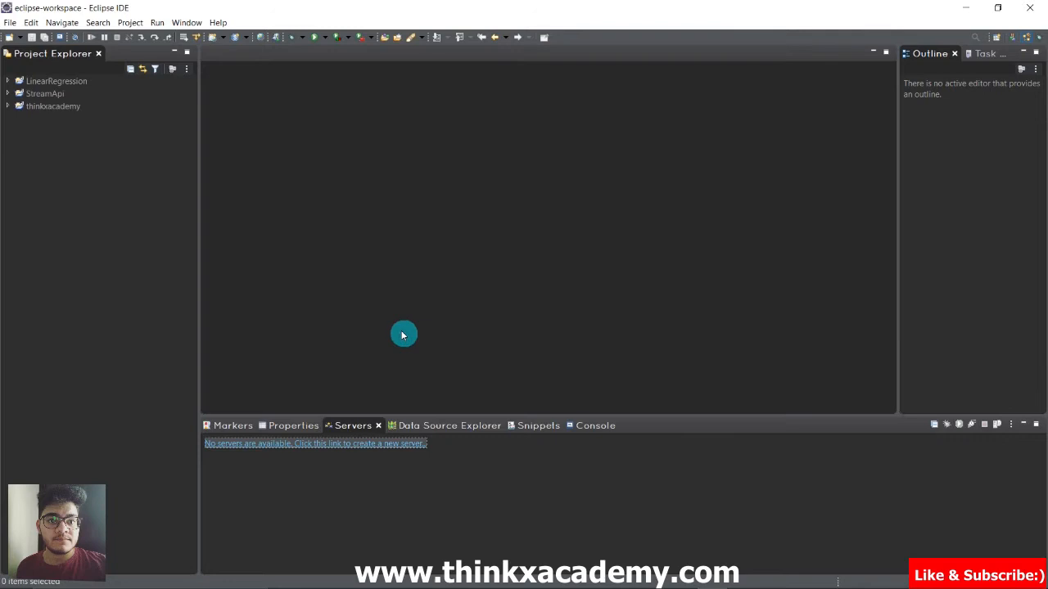
pyautogui.moveTo(494, 255)
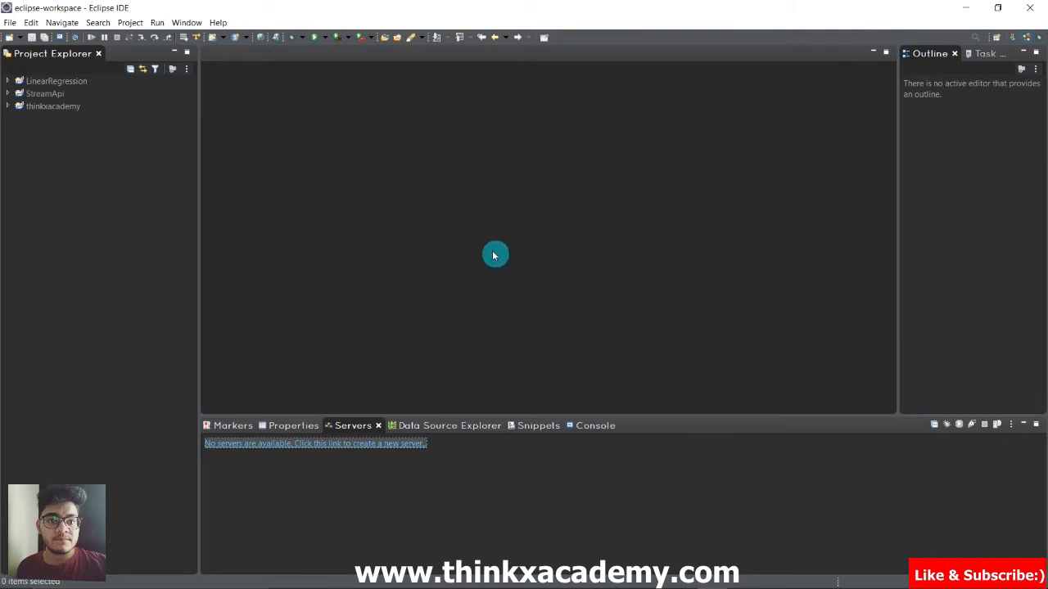
pyautogui.moveTo(505, 203)
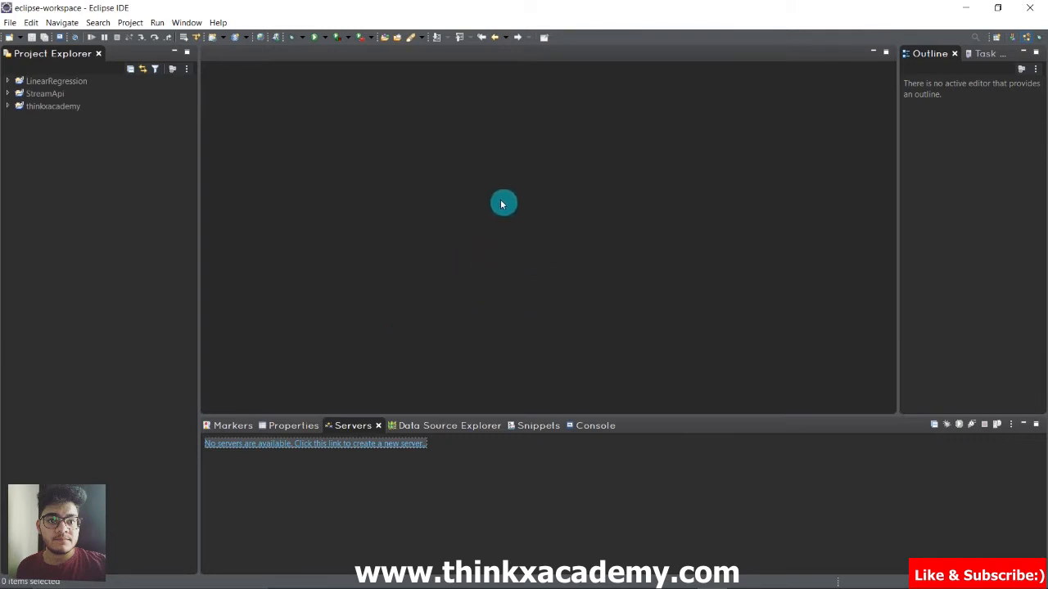
pyautogui.moveTo(439, 207)
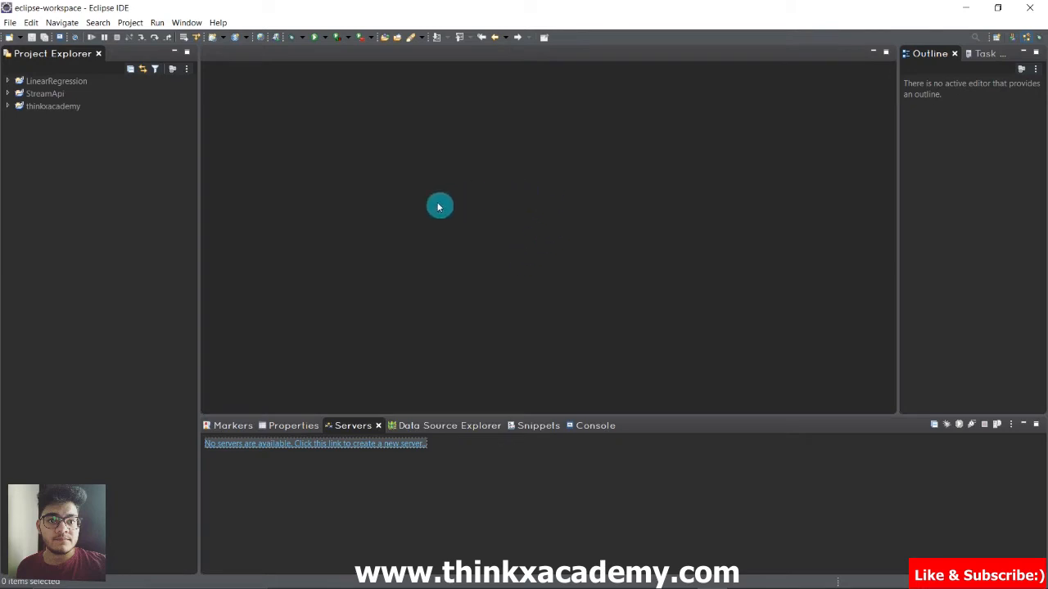
pyautogui.moveTo(534, 236)
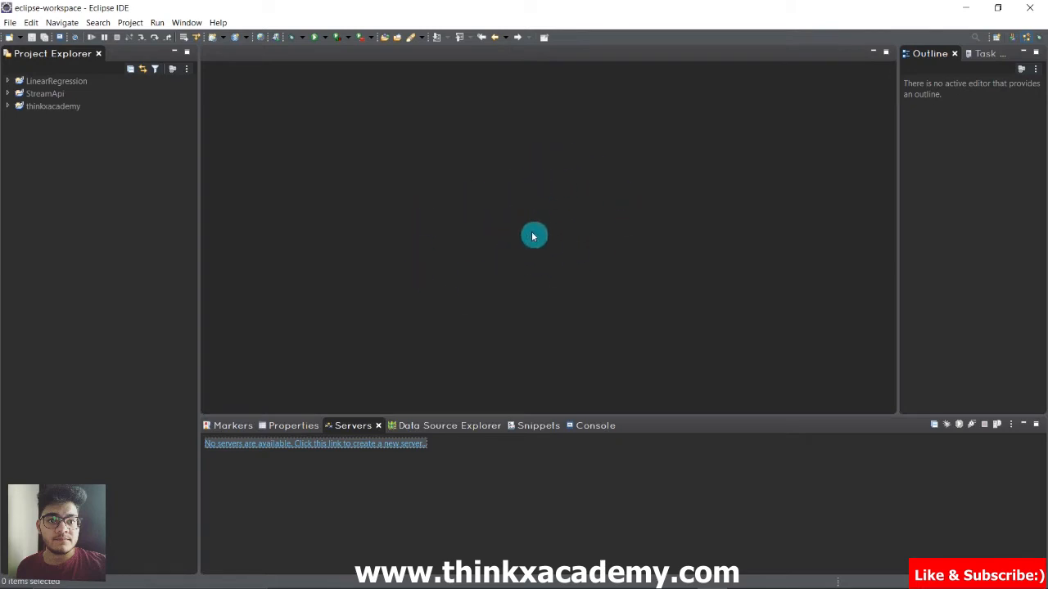
pyautogui.moveTo(645, 259)
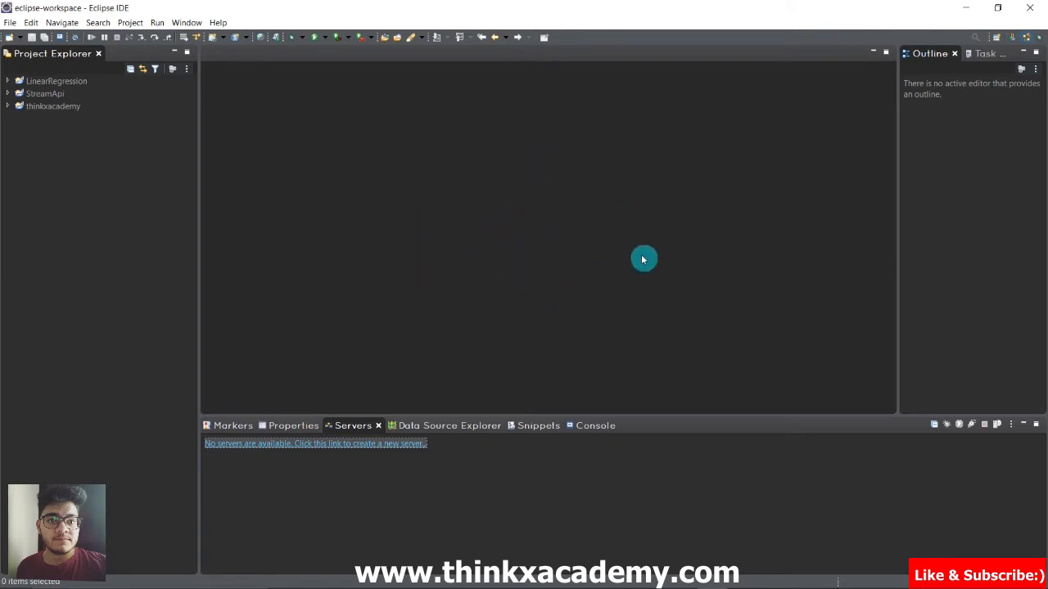
pyautogui.moveTo(455, 342)
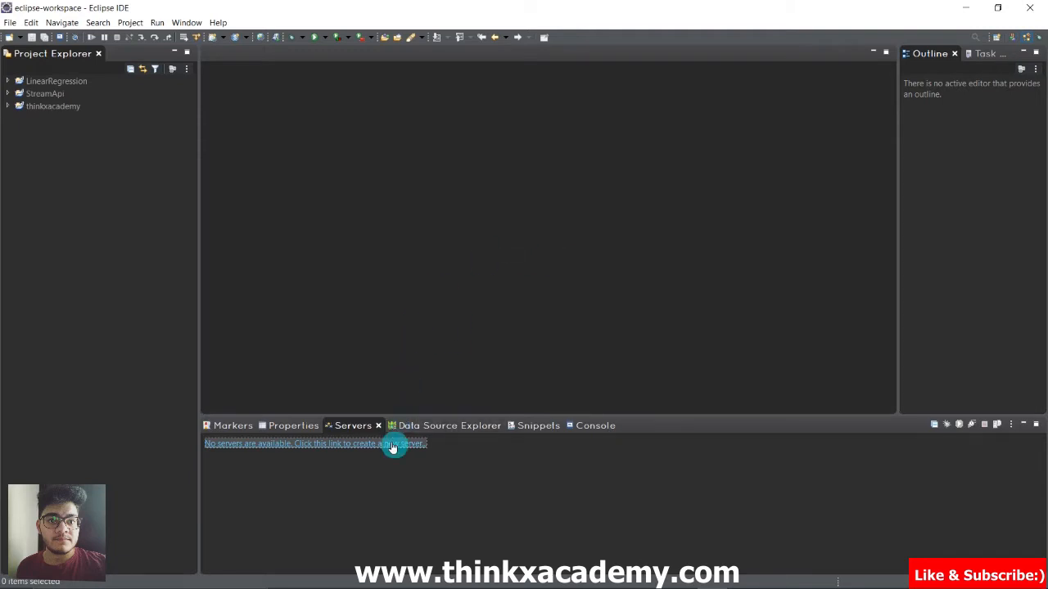
pyautogui.moveTo(348, 465)
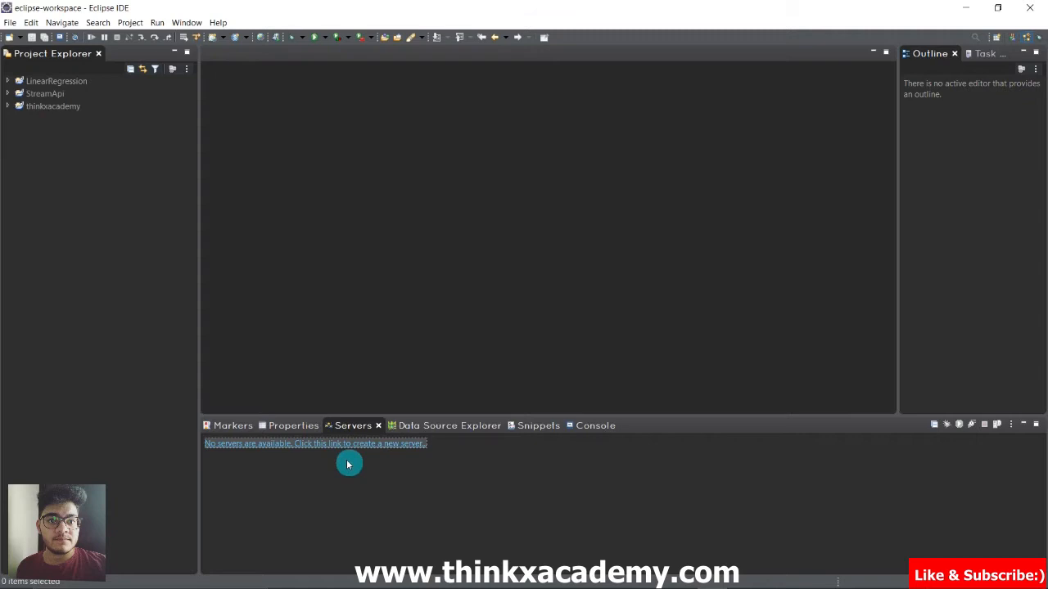
pyautogui.moveTo(442, 329)
pyautogui.write('a')
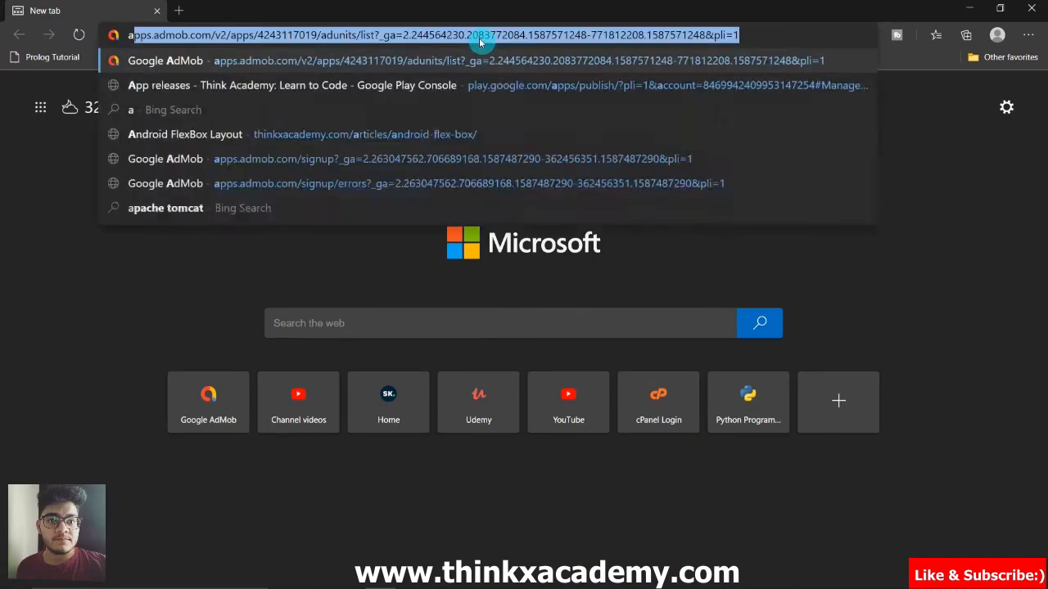
# - Run the Bing search for apache tomcat and follow its Download result link
pyautogui.click(164, 206)
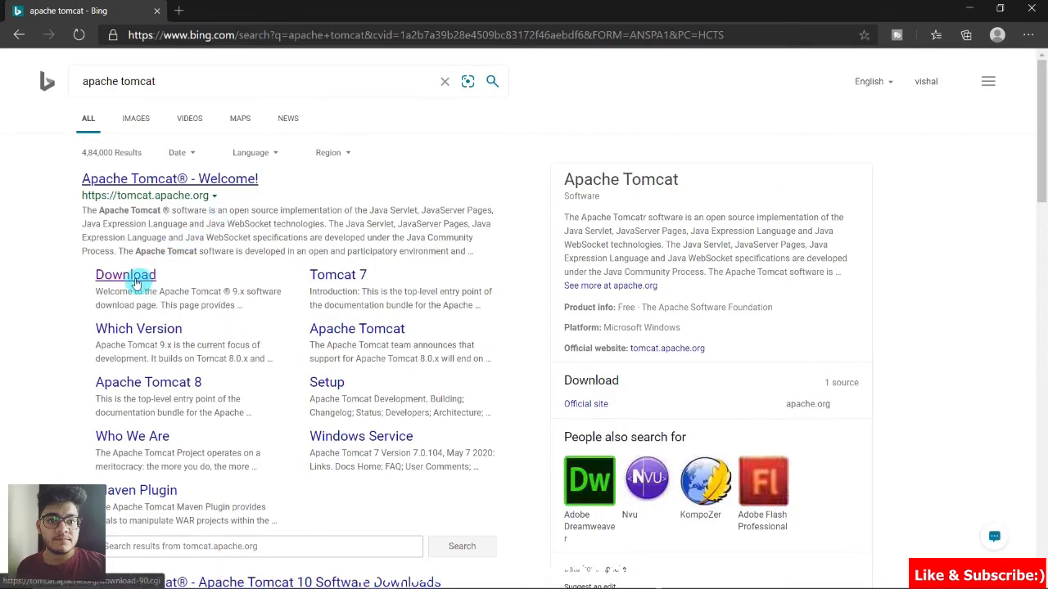
pyautogui.click(125, 275)
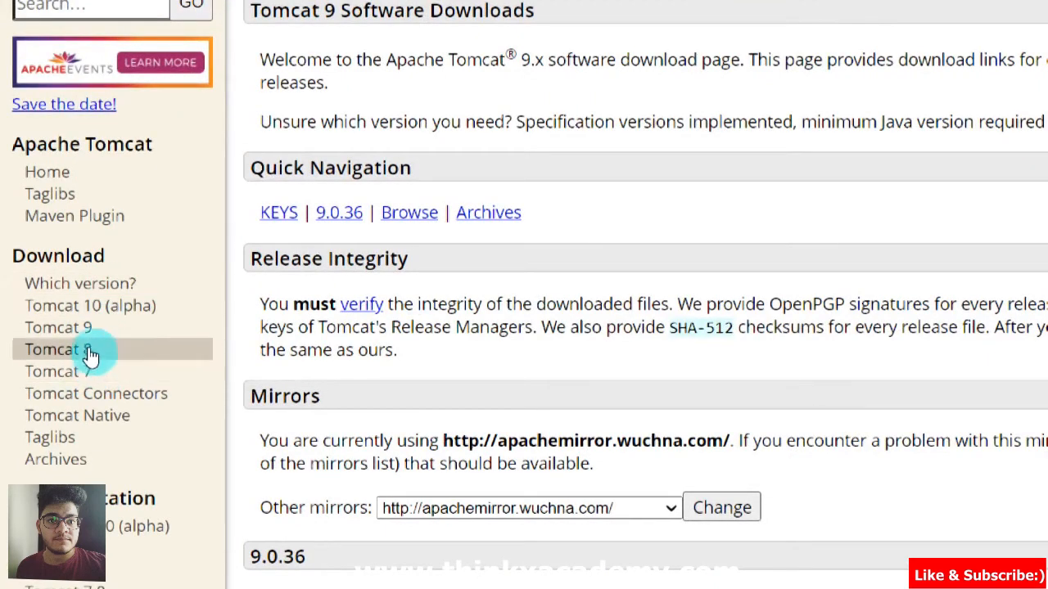
pyautogui.moveTo(59, 327)
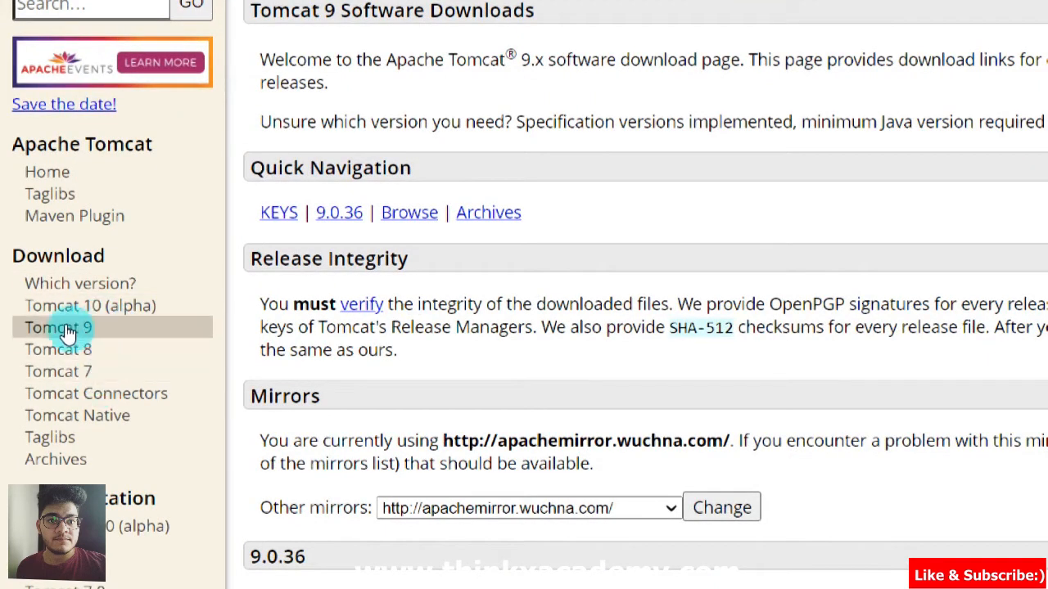
# - Scroll the Tomcat 9 downloads page to the 9.0.36 Binary Distributions section
pyautogui.scroll(-3)
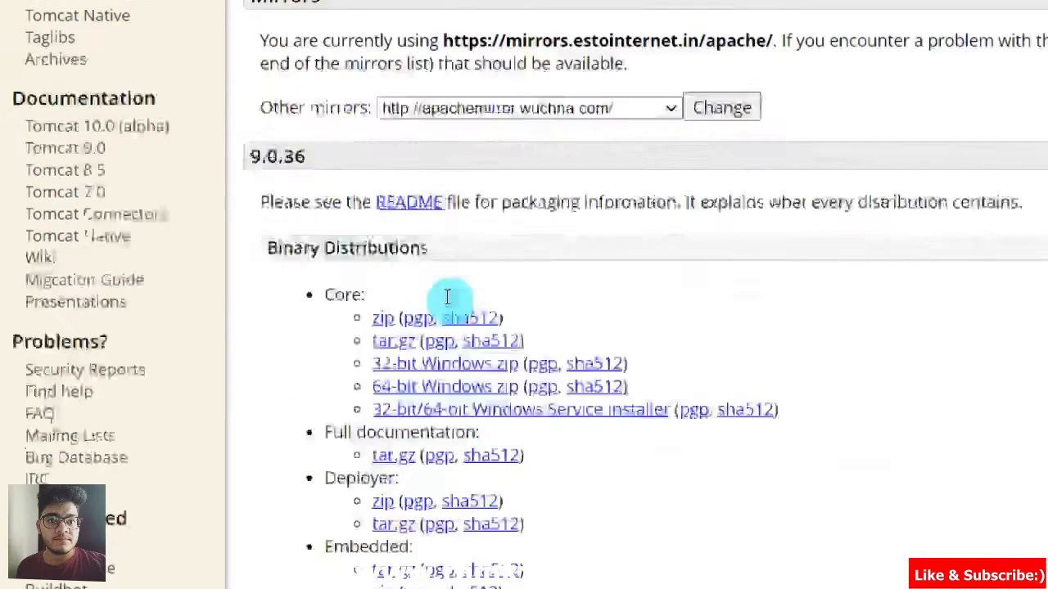
pyautogui.scroll(-3)
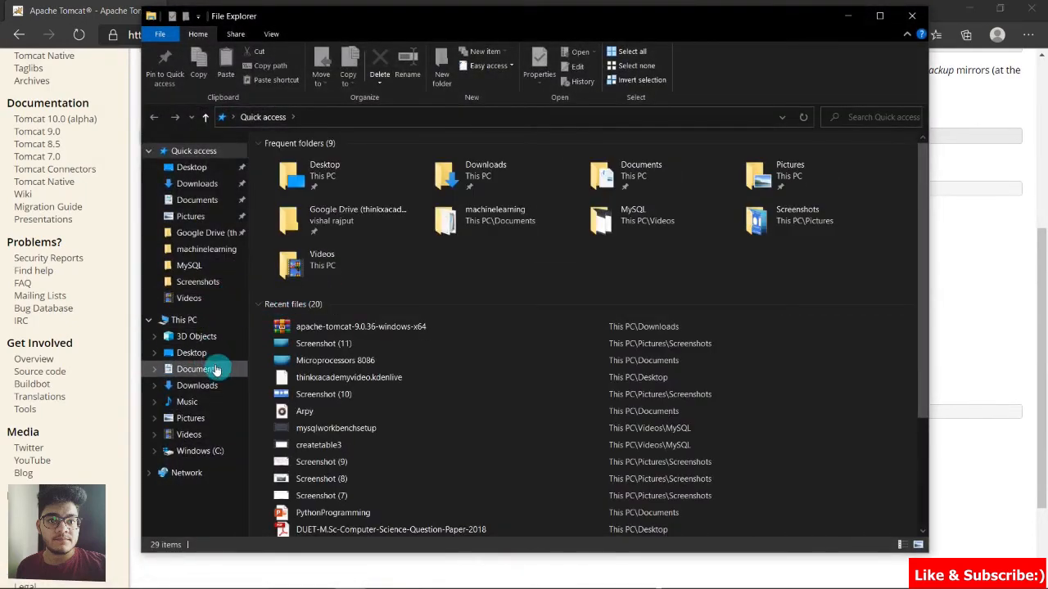
# - Go to Downloads and select the extracted apache-tomcat-9.0.36 folder beside its windows-x64 archive
pyautogui.click(197, 385)
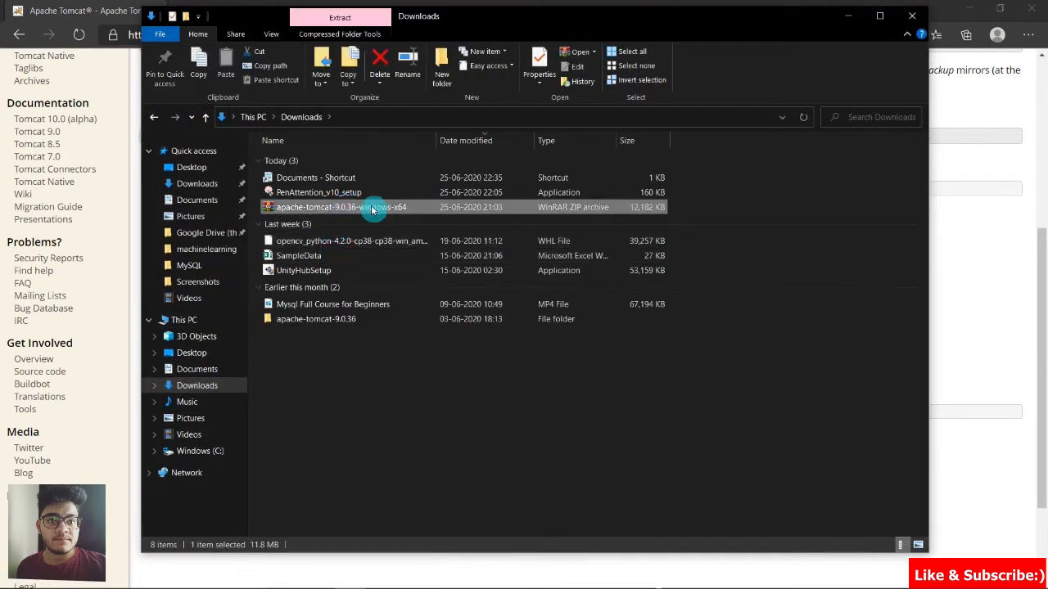
pyautogui.moveTo(368, 206)
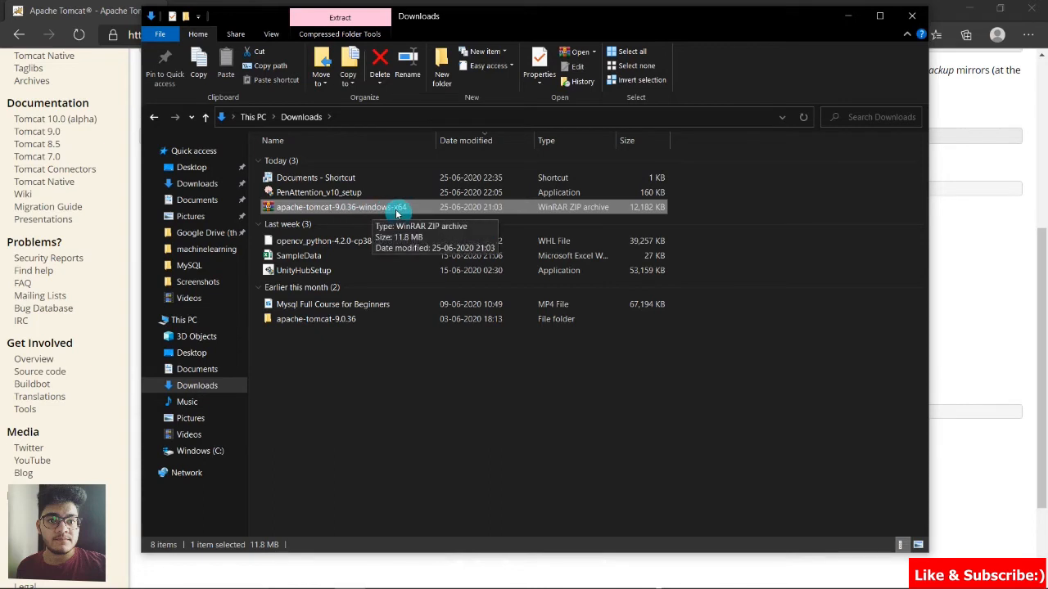
pyautogui.moveTo(406, 232)
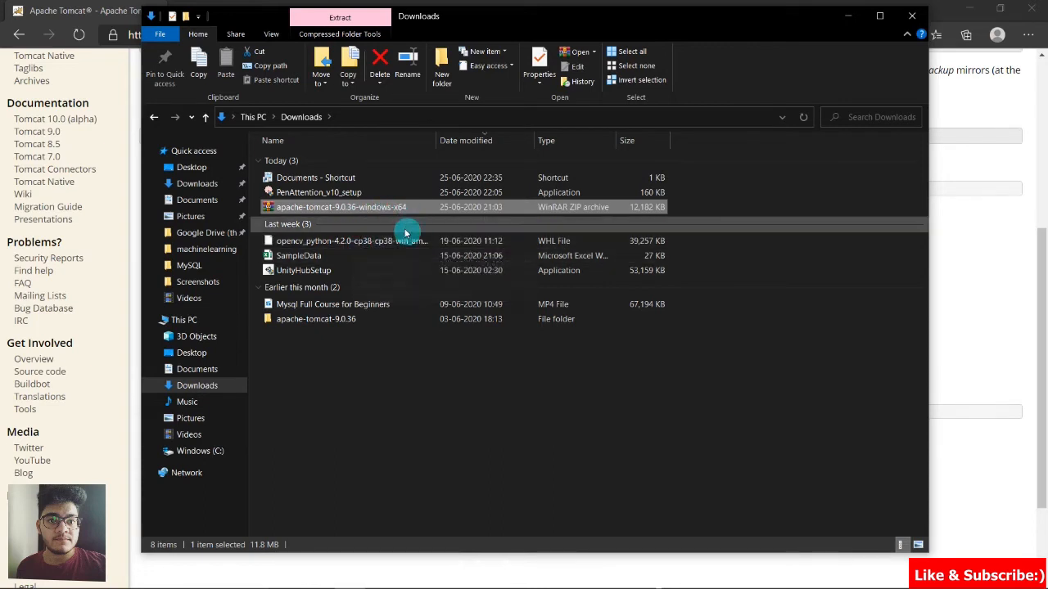
pyautogui.click(315, 318)
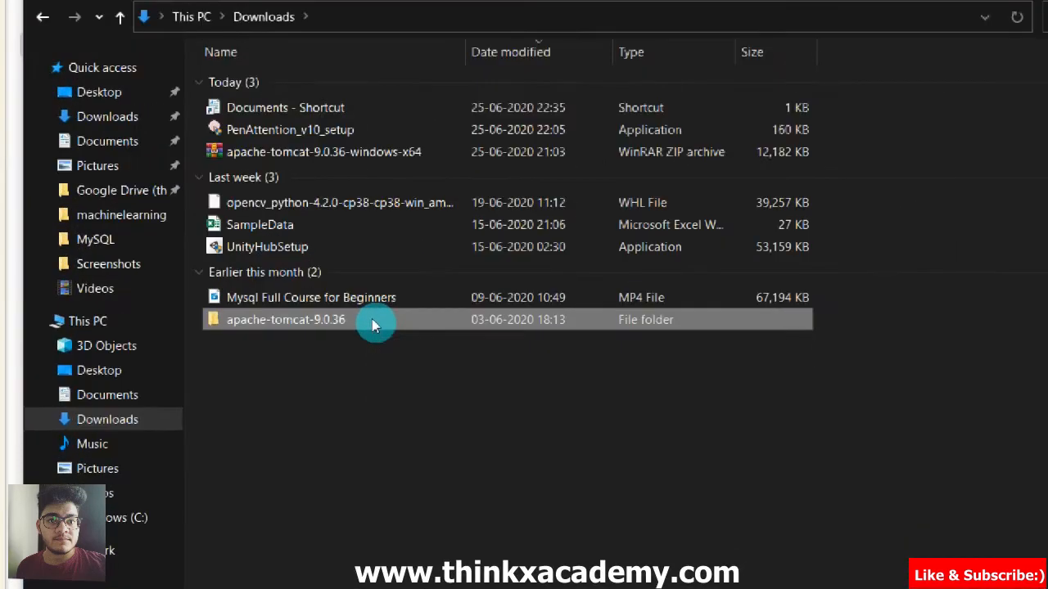
pyautogui.moveTo(391, 337)
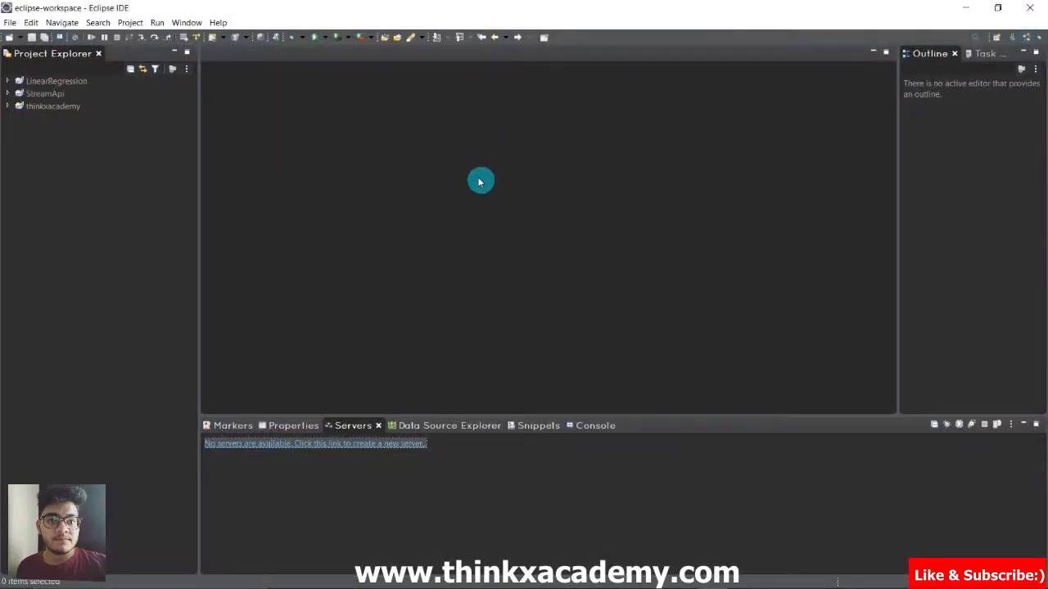
pyautogui.moveTo(406, 156)
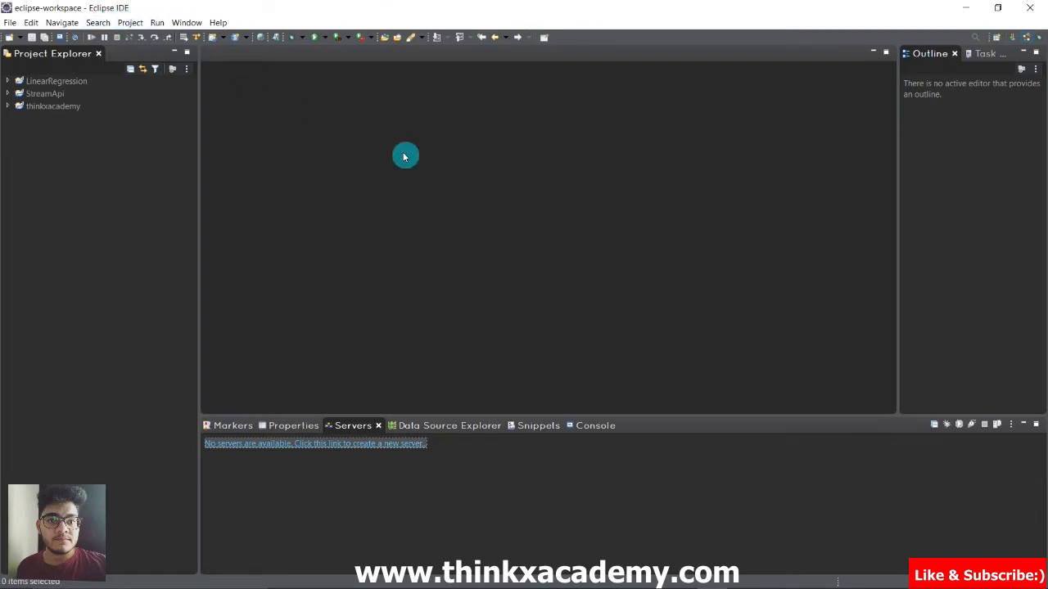
pyautogui.moveTo(476, 178)
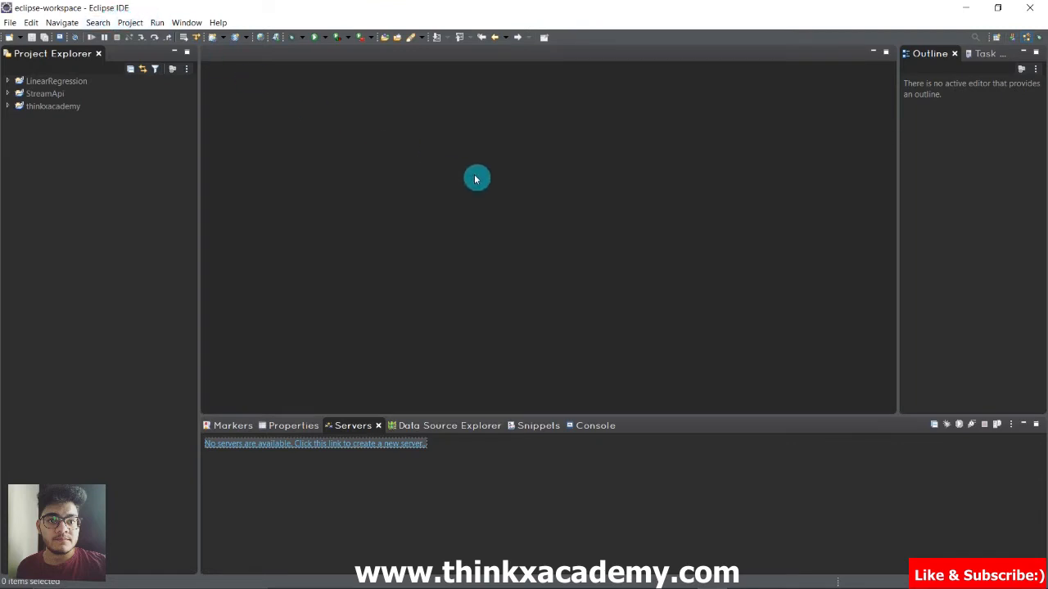
pyautogui.moveTo(495, 223)
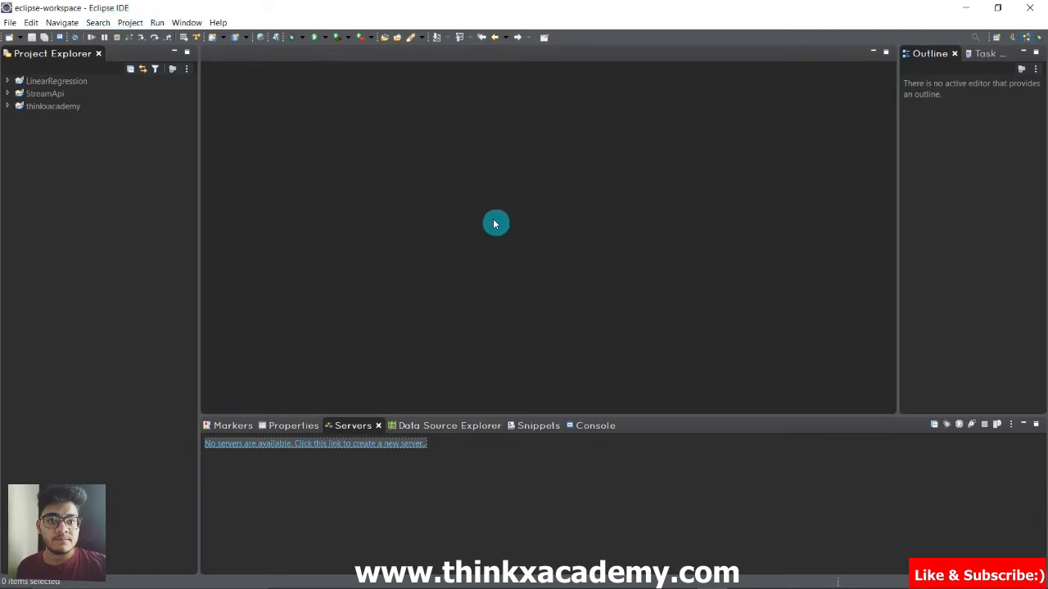
pyautogui.moveTo(571, 193)
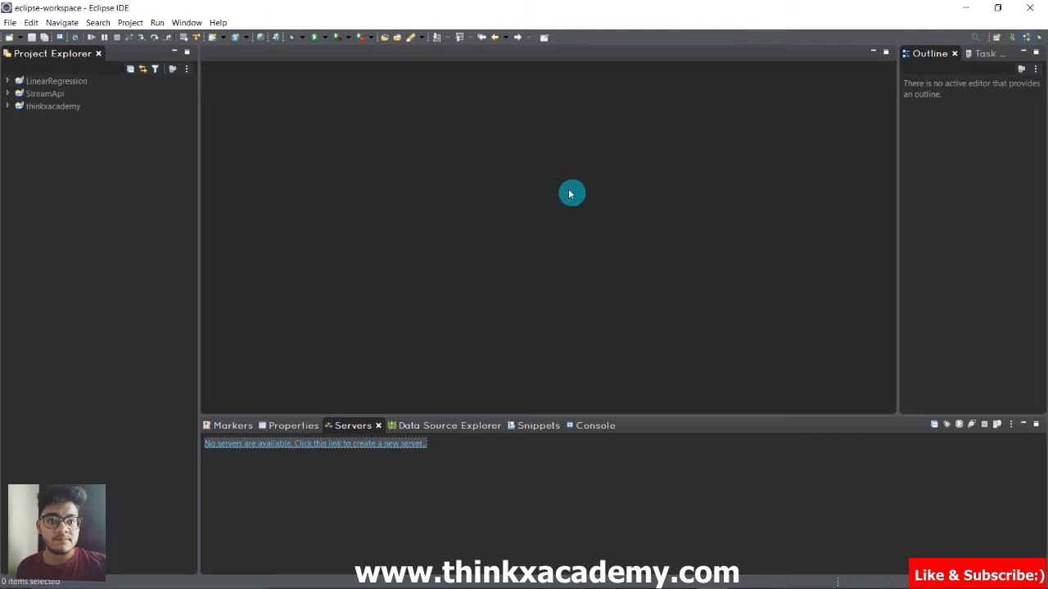
pyautogui.moveTo(599, 175)
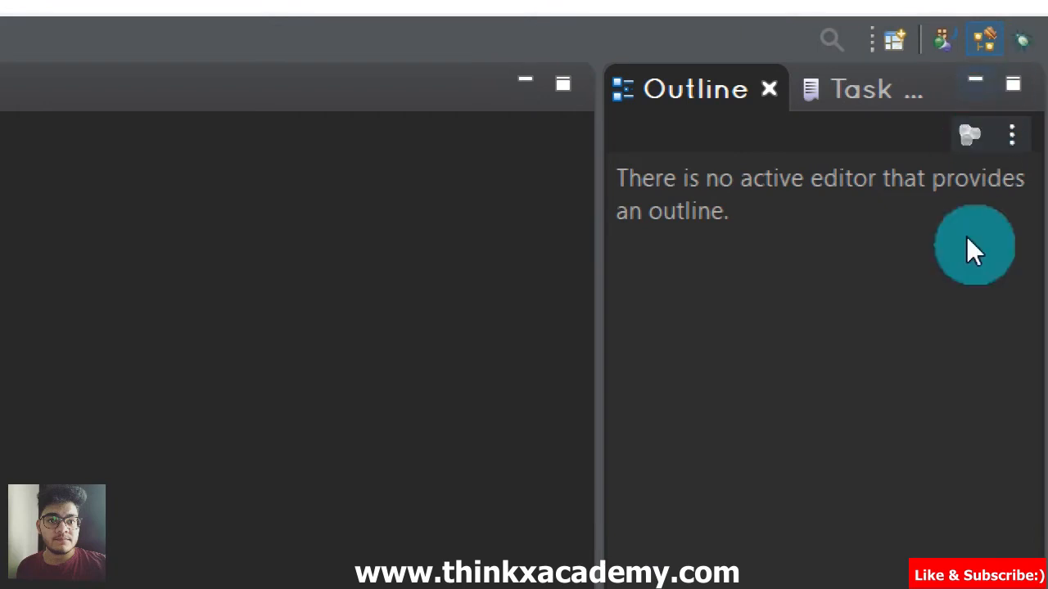
pyautogui.moveTo(909, 196)
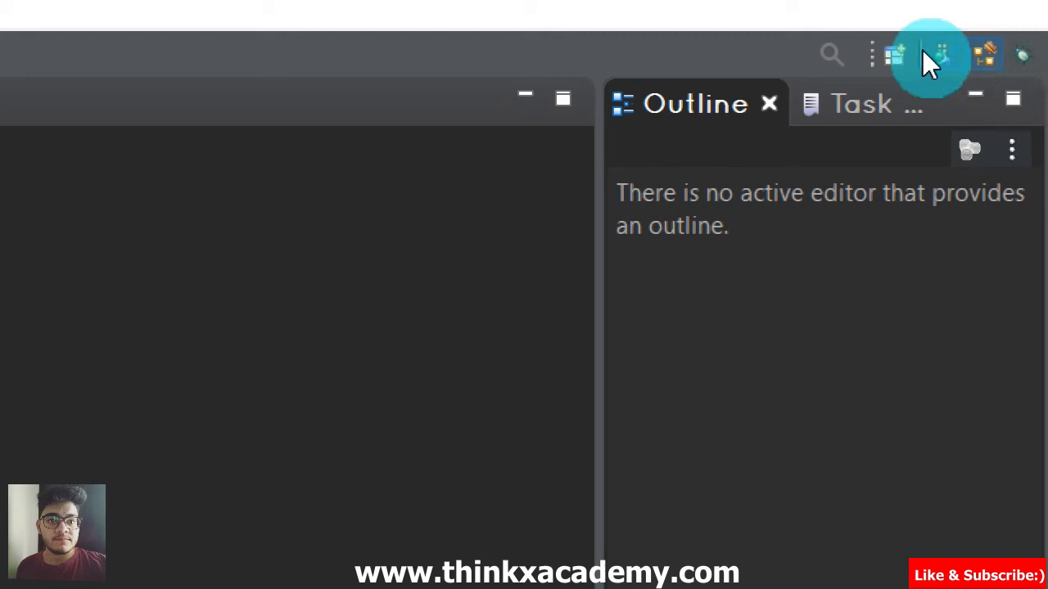
pyautogui.moveTo(990, 57)
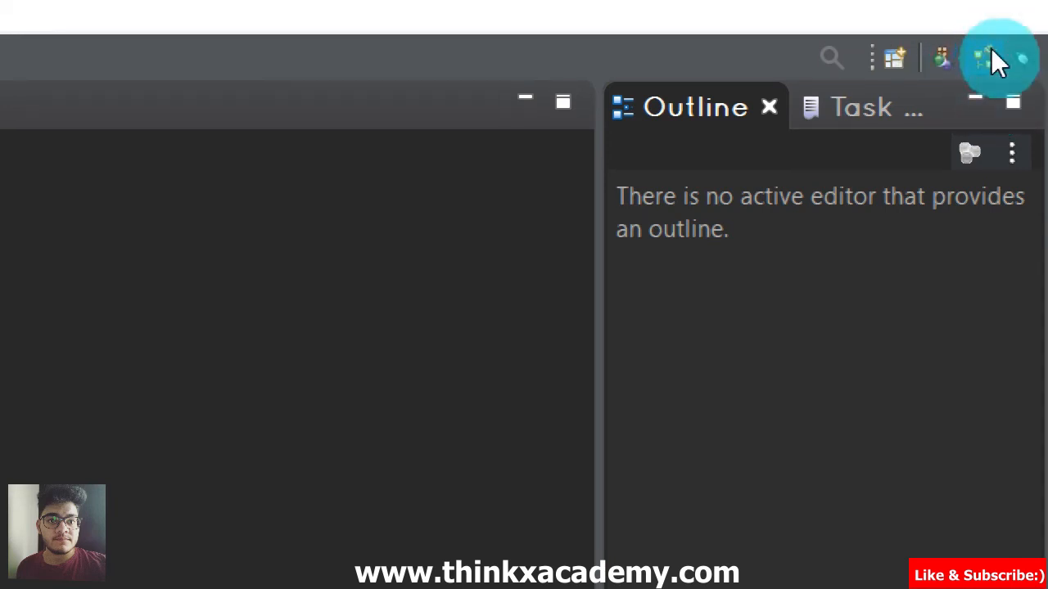
pyautogui.moveTo(990, 58)
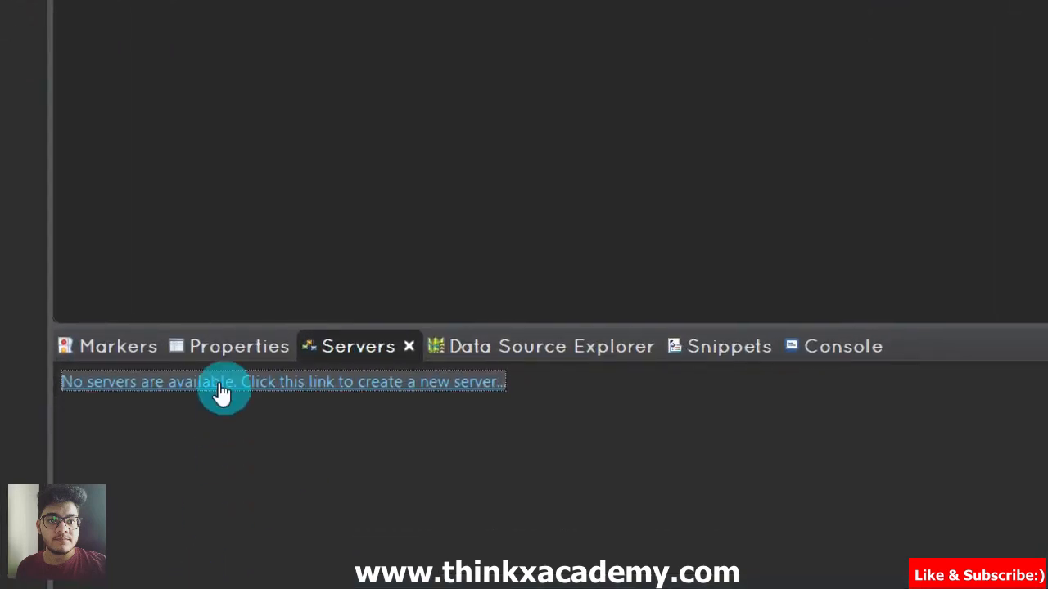
pyautogui.moveTo(253, 402)
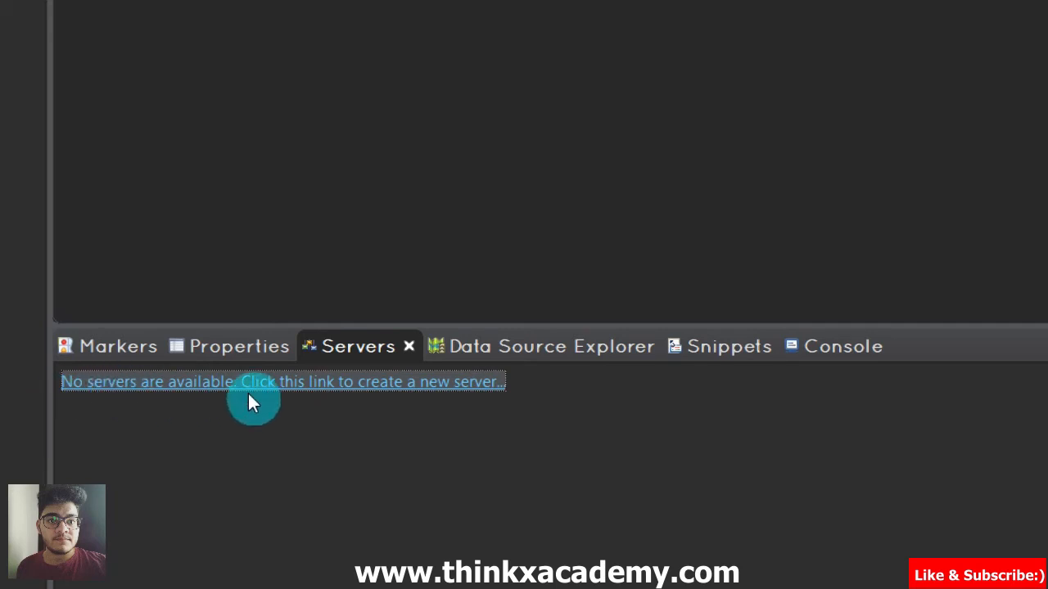
pyautogui.moveTo(511, 401)
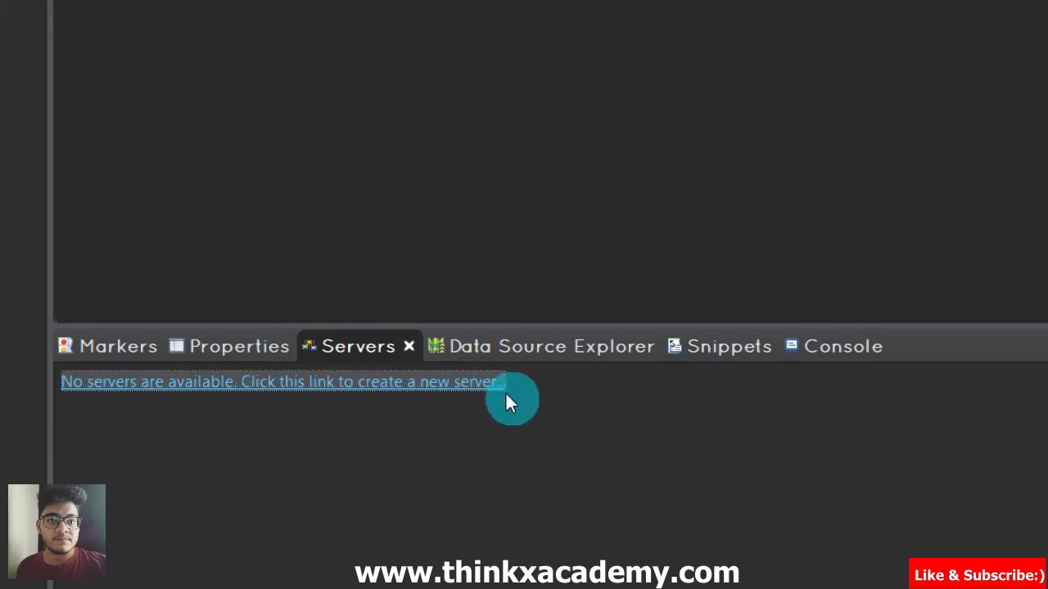
pyautogui.moveTo(439, 390)
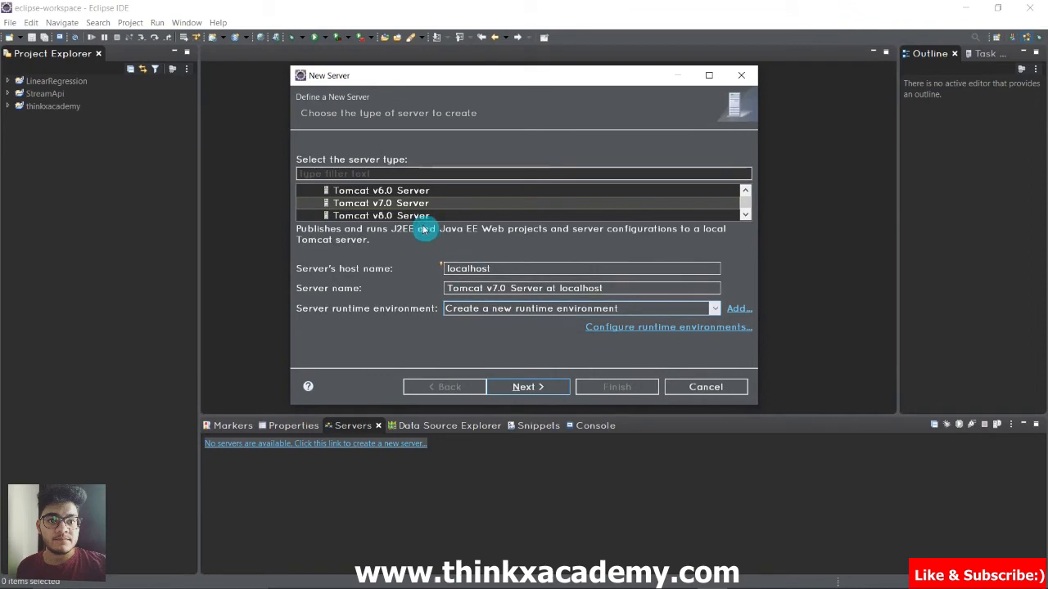
# - Choose Tomcat v9.0 Server as the new server type in the New Server wizard
pyautogui.scroll(-3)
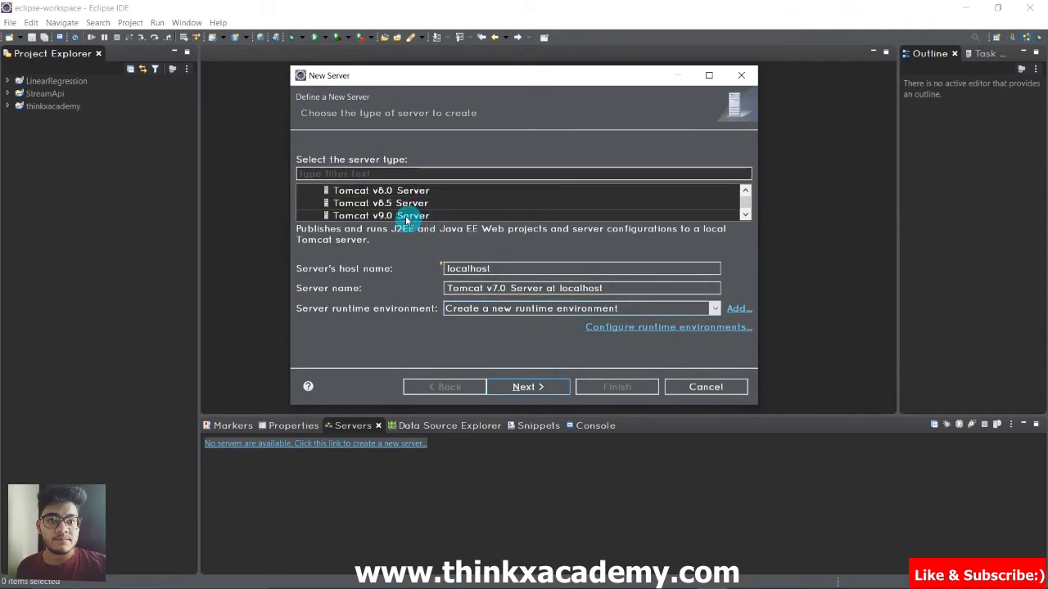
pyautogui.click(380, 216)
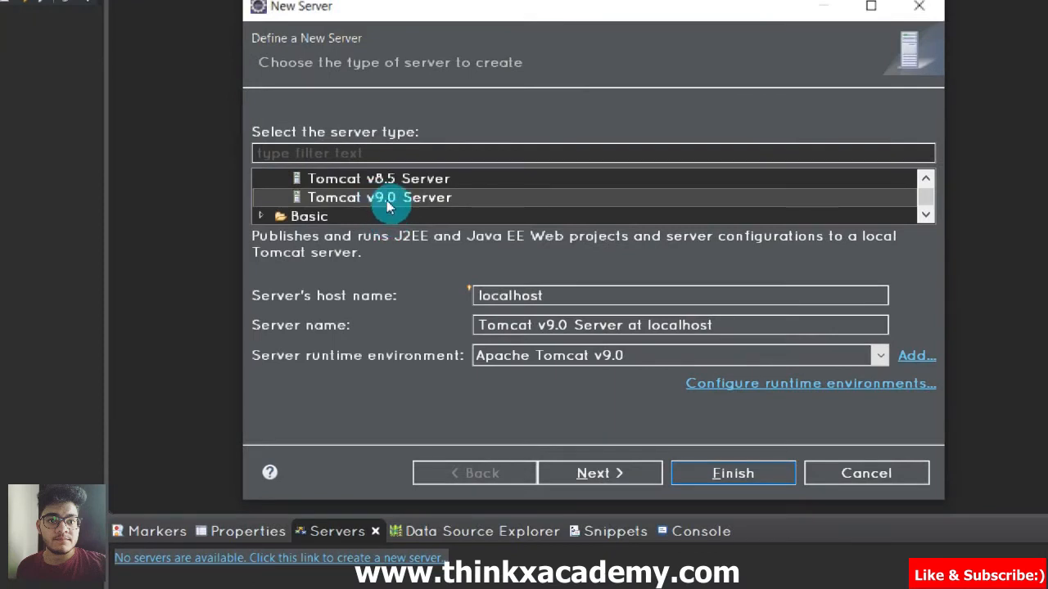
pyautogui.moveTo(488, 388)
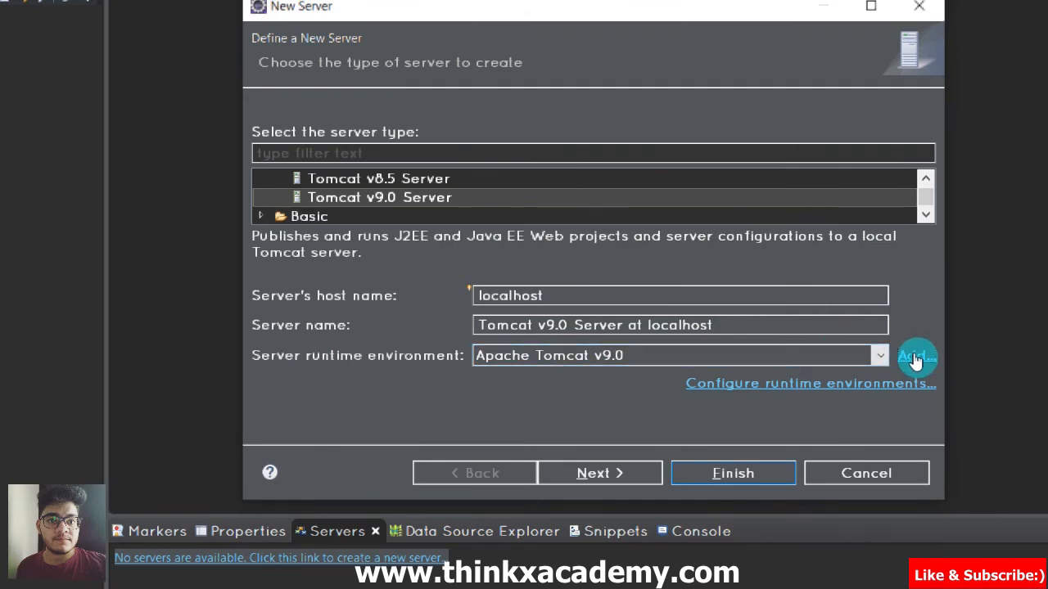
# - Add an Apache Tomcat v9.0 runtime installed from the Downloads apache-tomcat-9.0.36 folder and save it
pyautogui.click(917, 356)
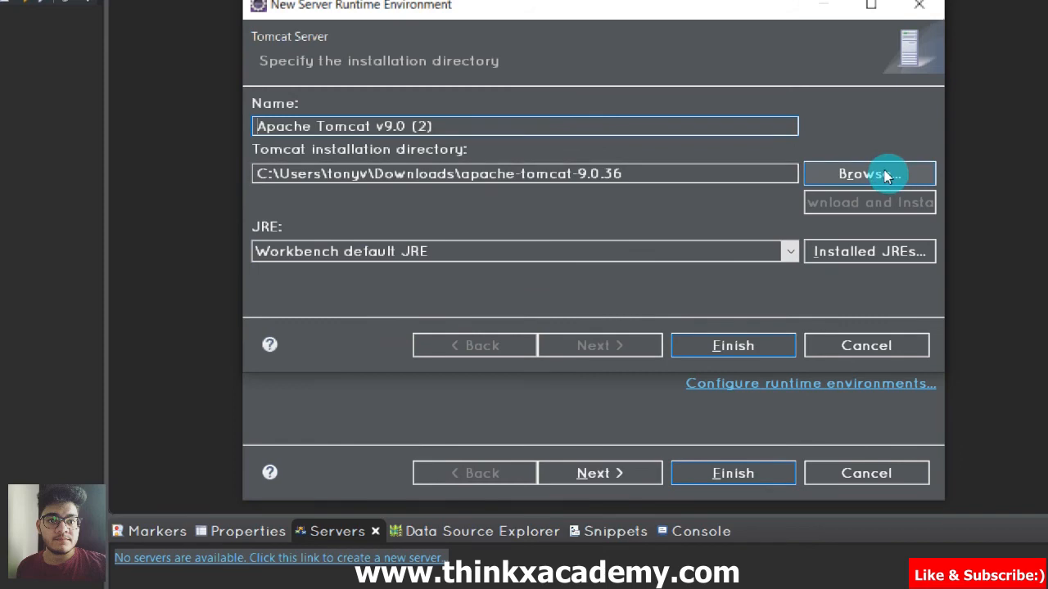
pyautogui.click(868, 174)
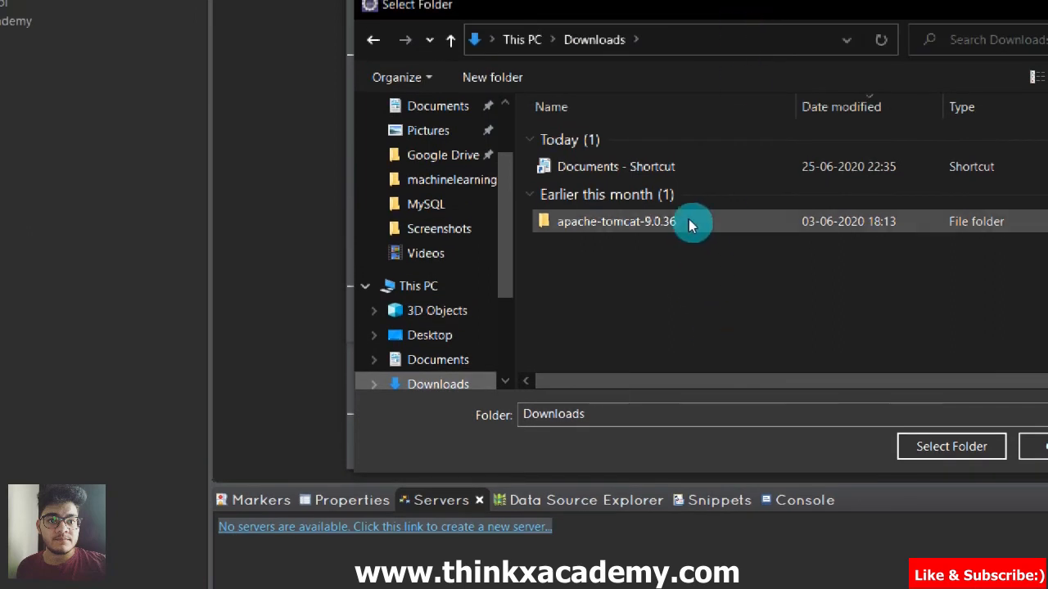
pyautogui.click(615, 221)
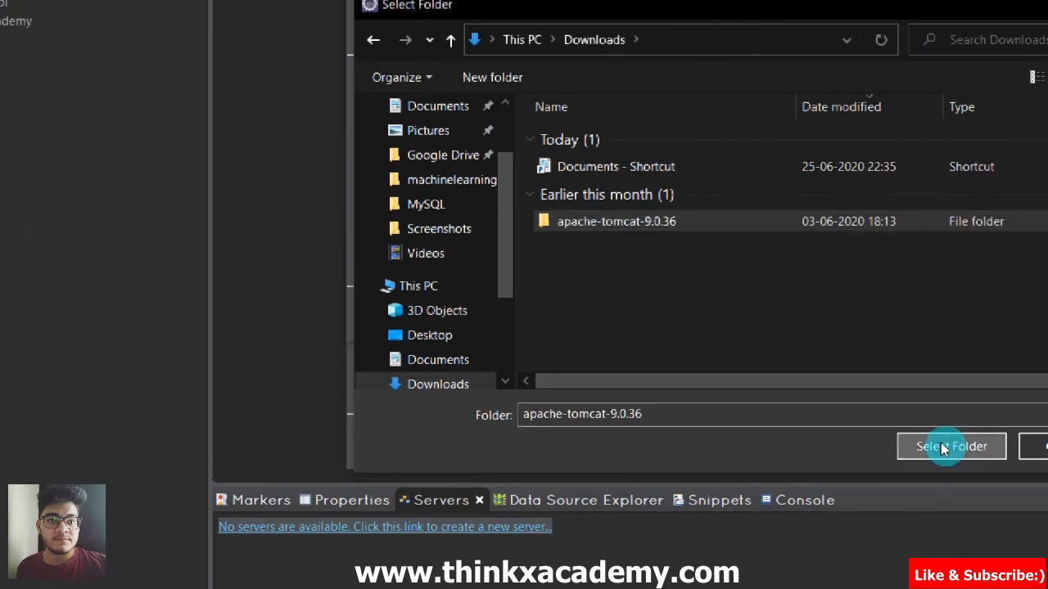
pyautogui.click(950, 445)
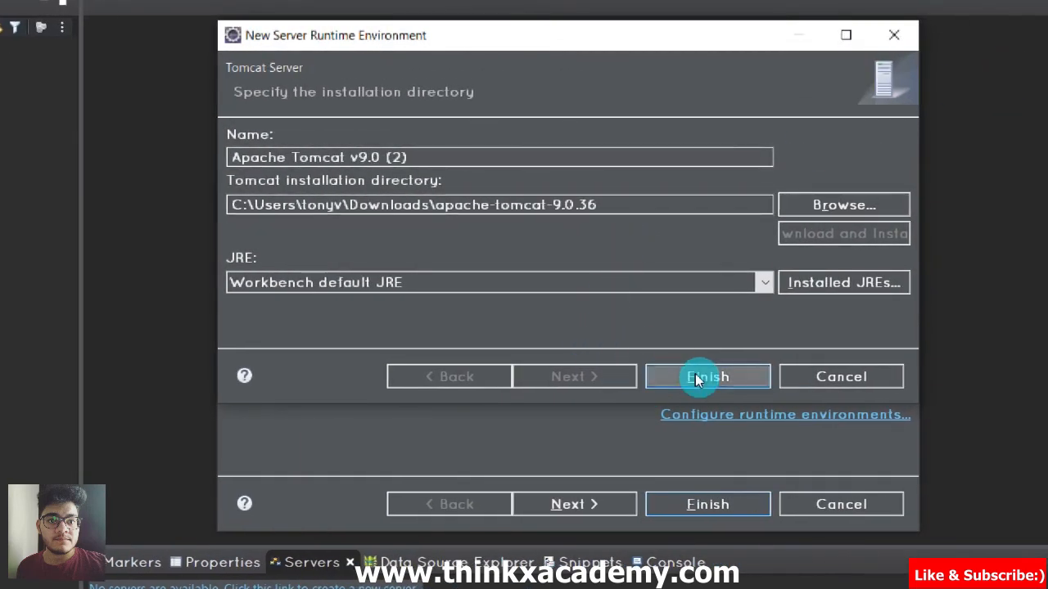
pyautogui.click(707, 375)
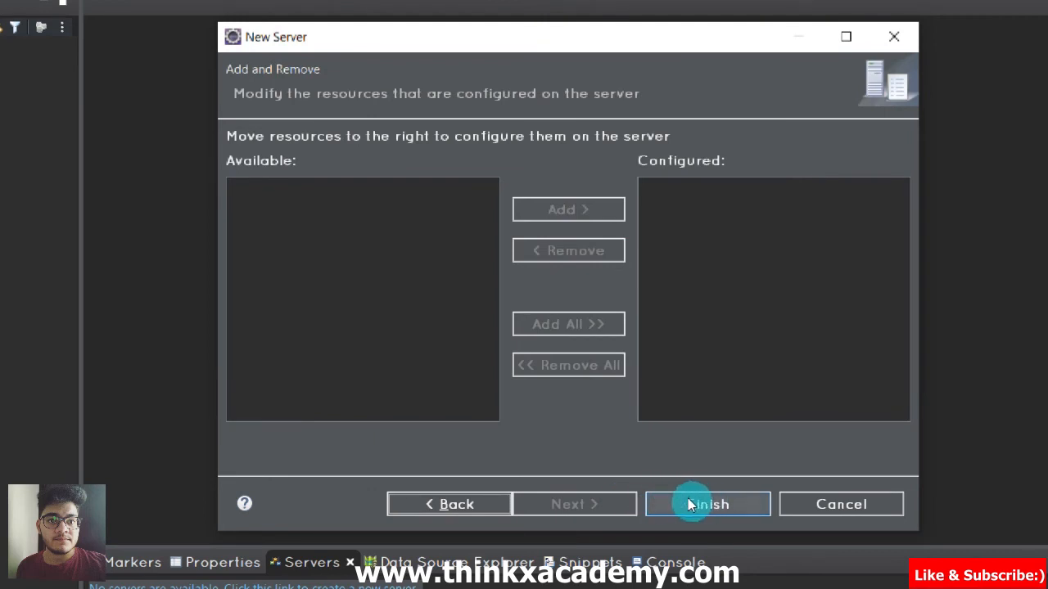
# - Finish the wizard so Tomcat v9.0 Server at localhost appears stopped in the Servers view
pyautogui.click(707, 505)
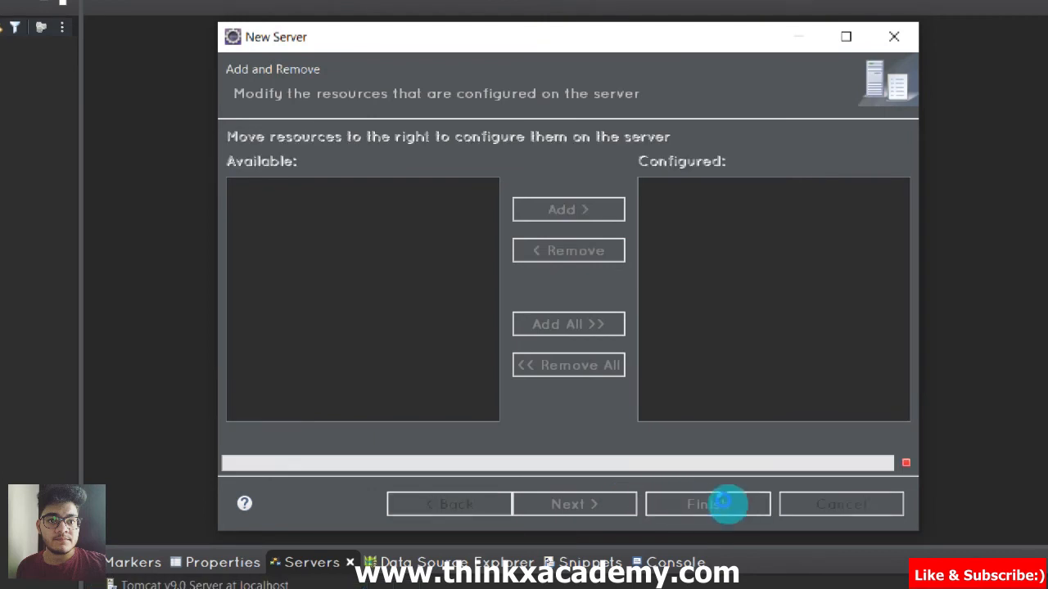
pyautogui.click(707, 504)
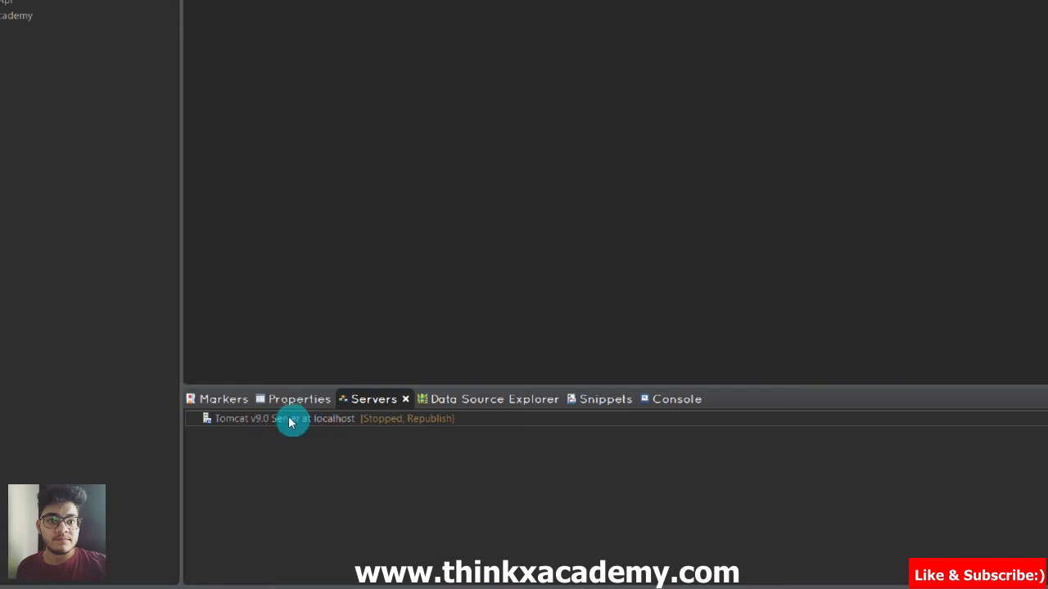
pyautogui.moveTo(320, 423)
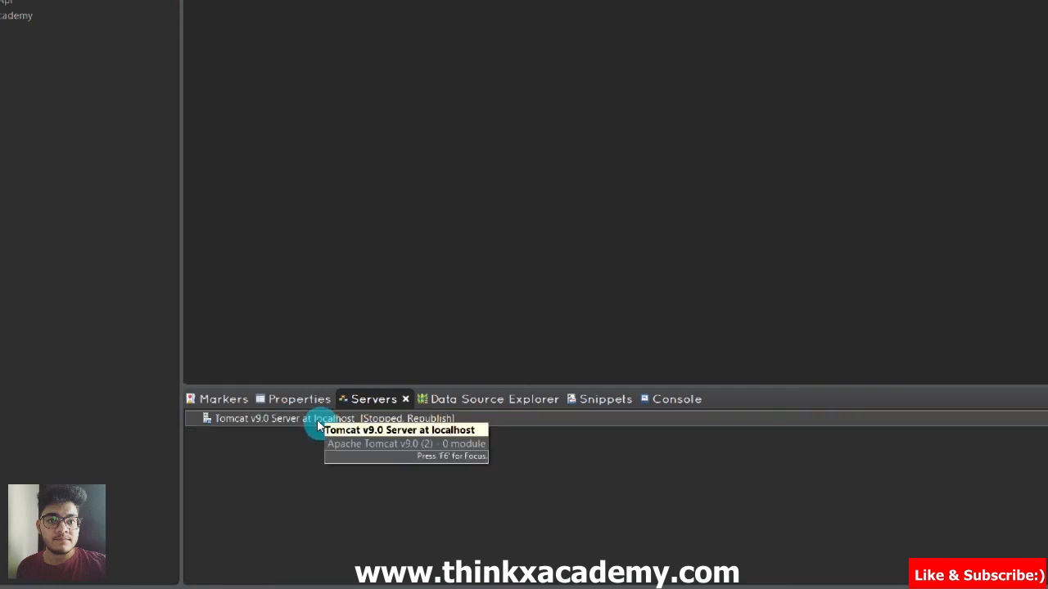
pyautogui.moveTo(370, 381)
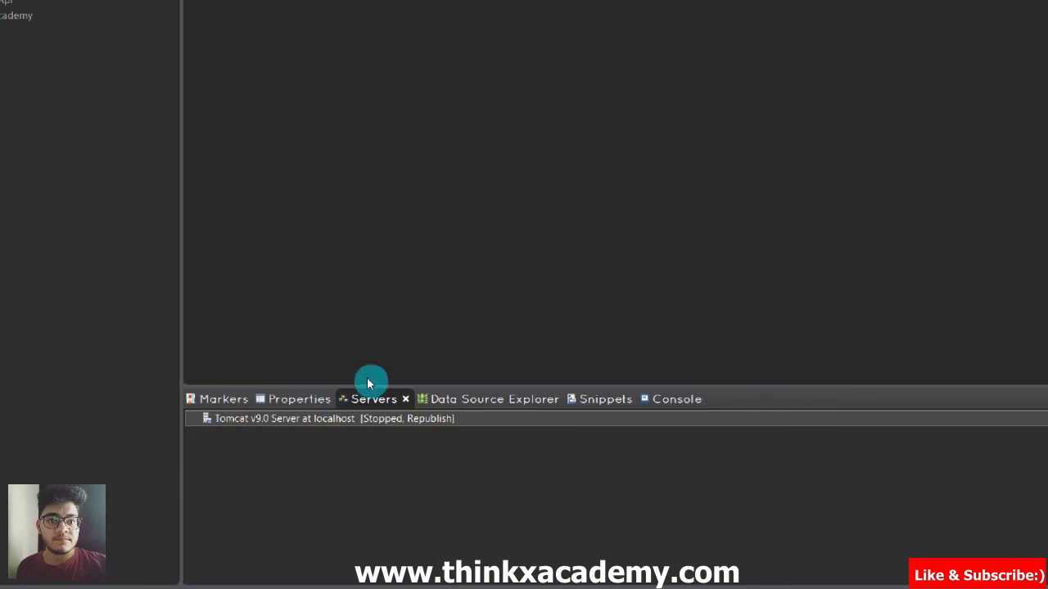
# - Start Tomcat v9.0 Server at localhost from its Servers view context menu and watch the Console
pyautogui.rightClick(328, 419)
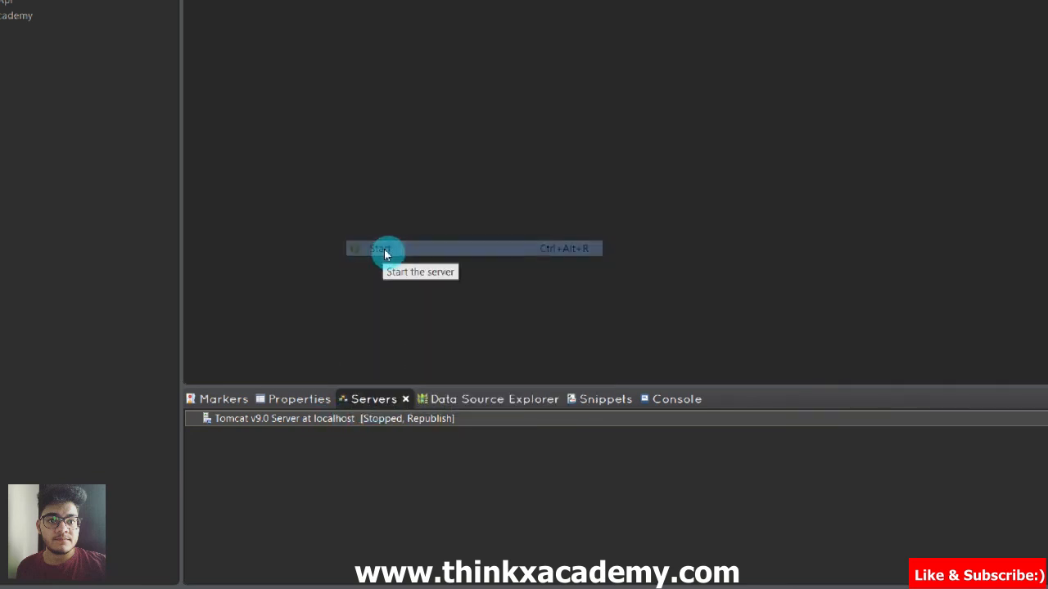
pyautogui.click(377, 249)
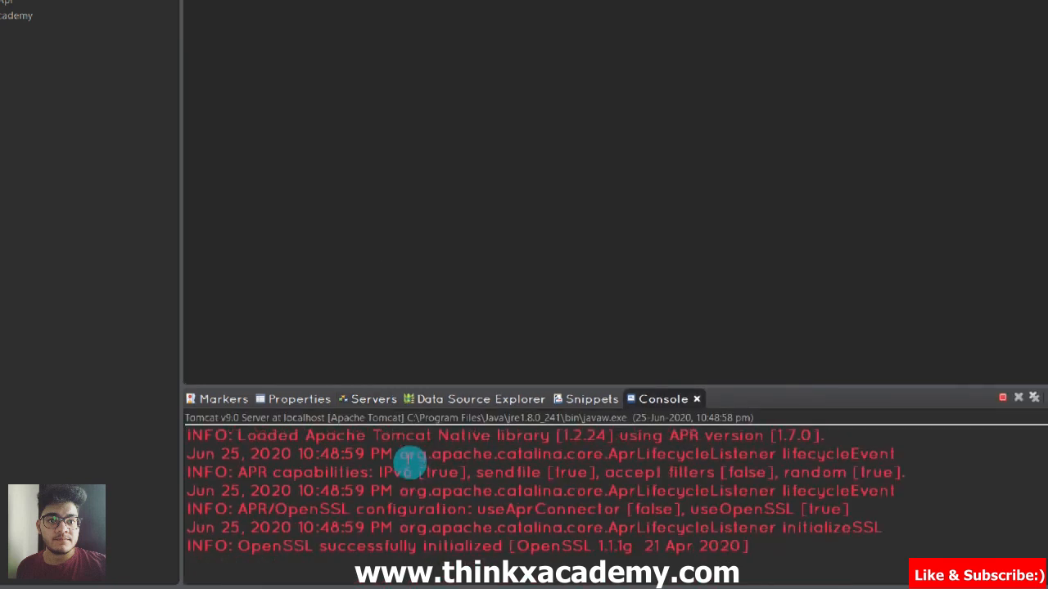
pyautogui.click(374, 399)
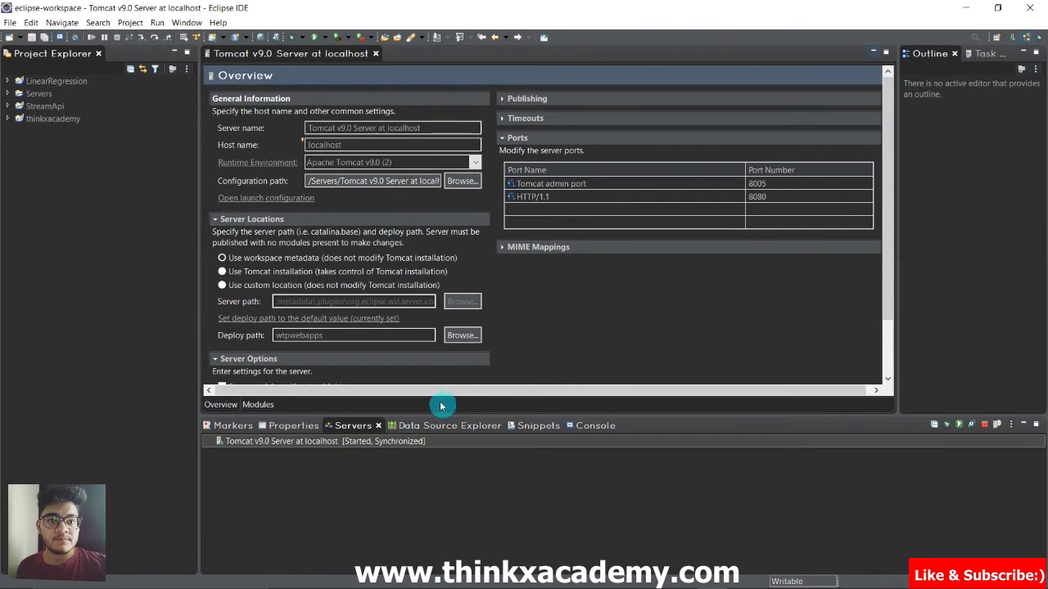
pyautogui.moveTo(609, 257)
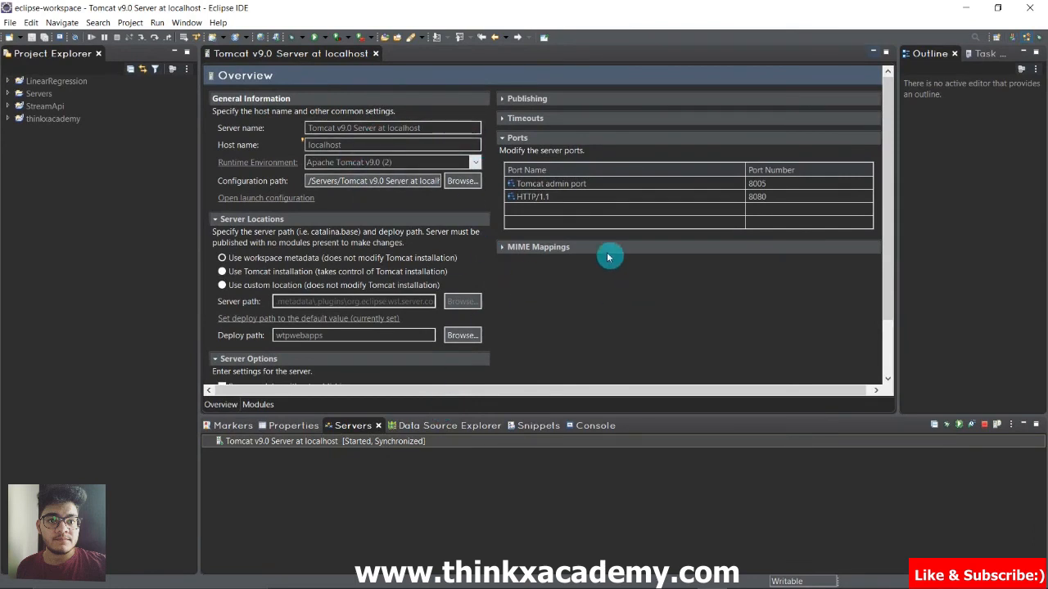
# - Scroll the Tomcat v9.0 server Overview editor down to its Server Options settings
pyautogui.scroll(-3)
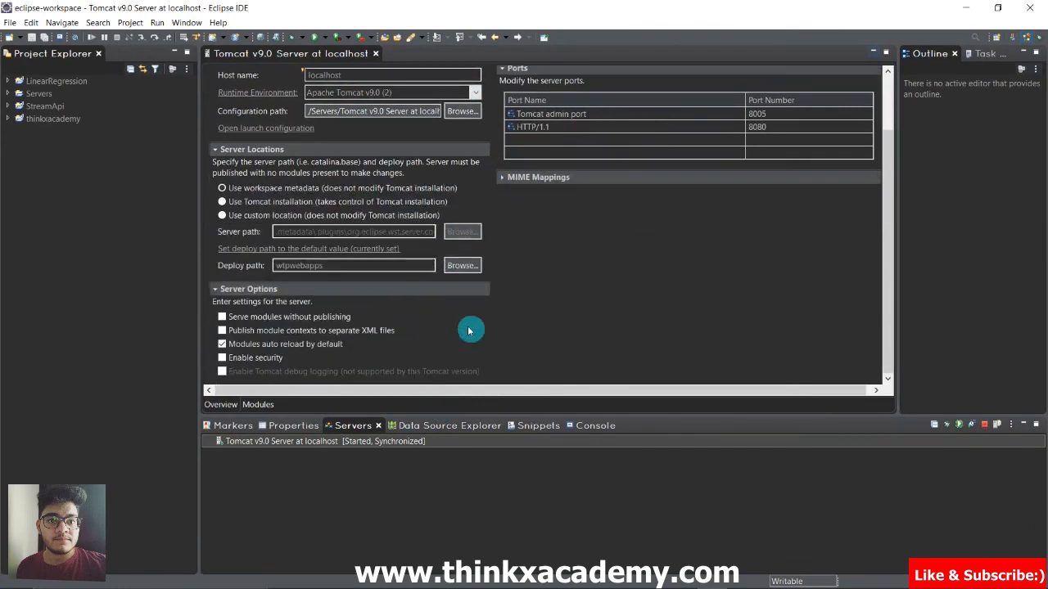